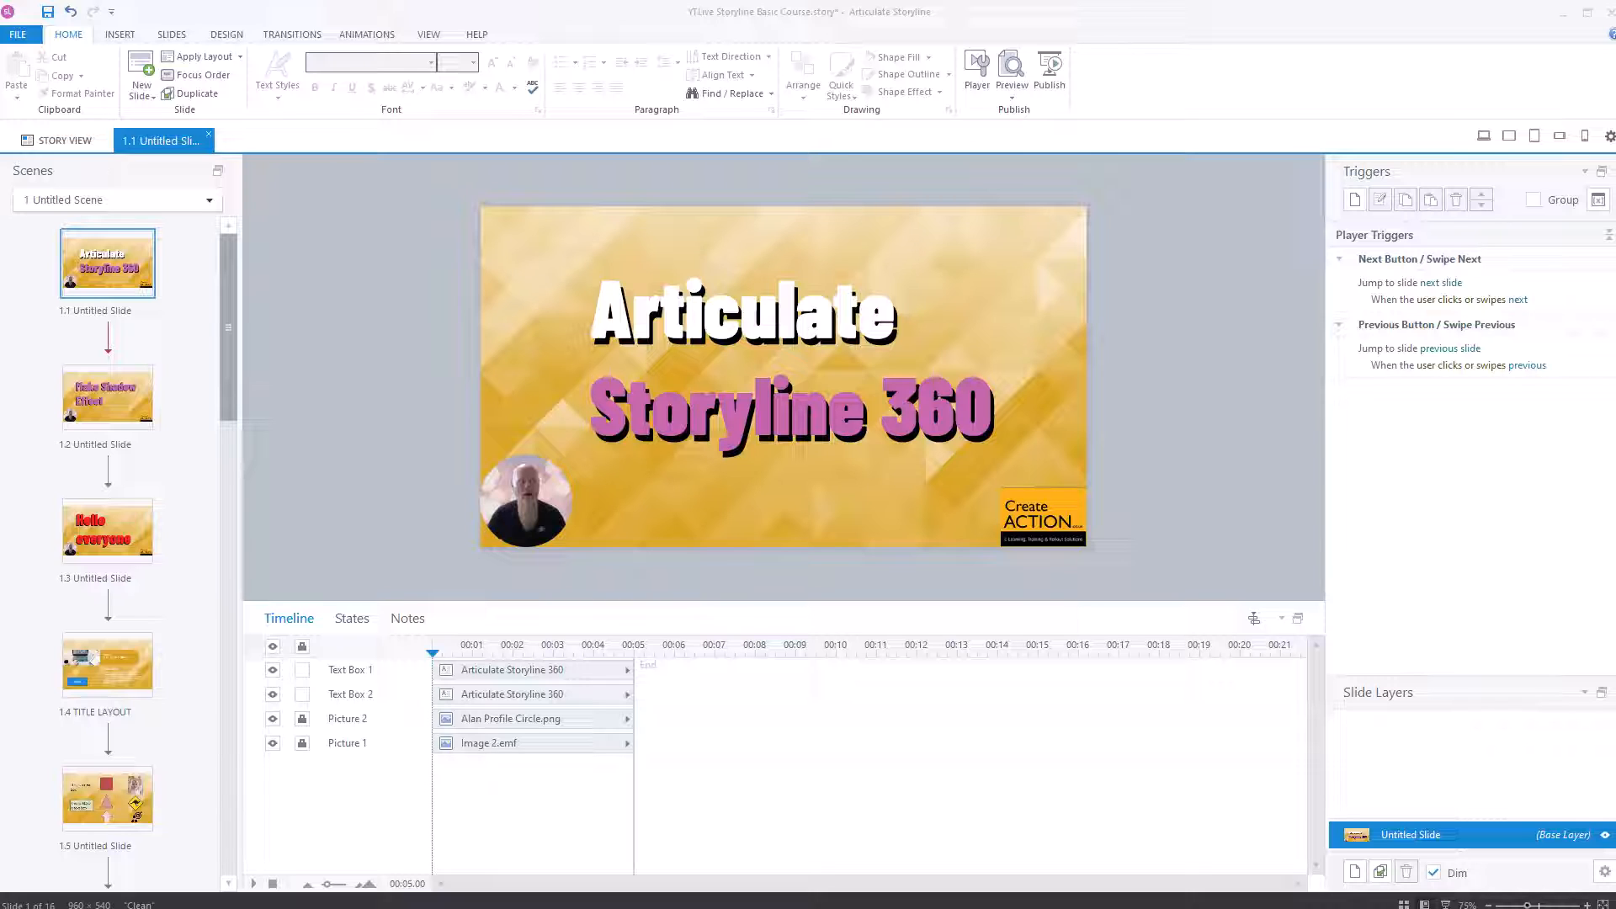
pyautogui.moveTo(397, 420)
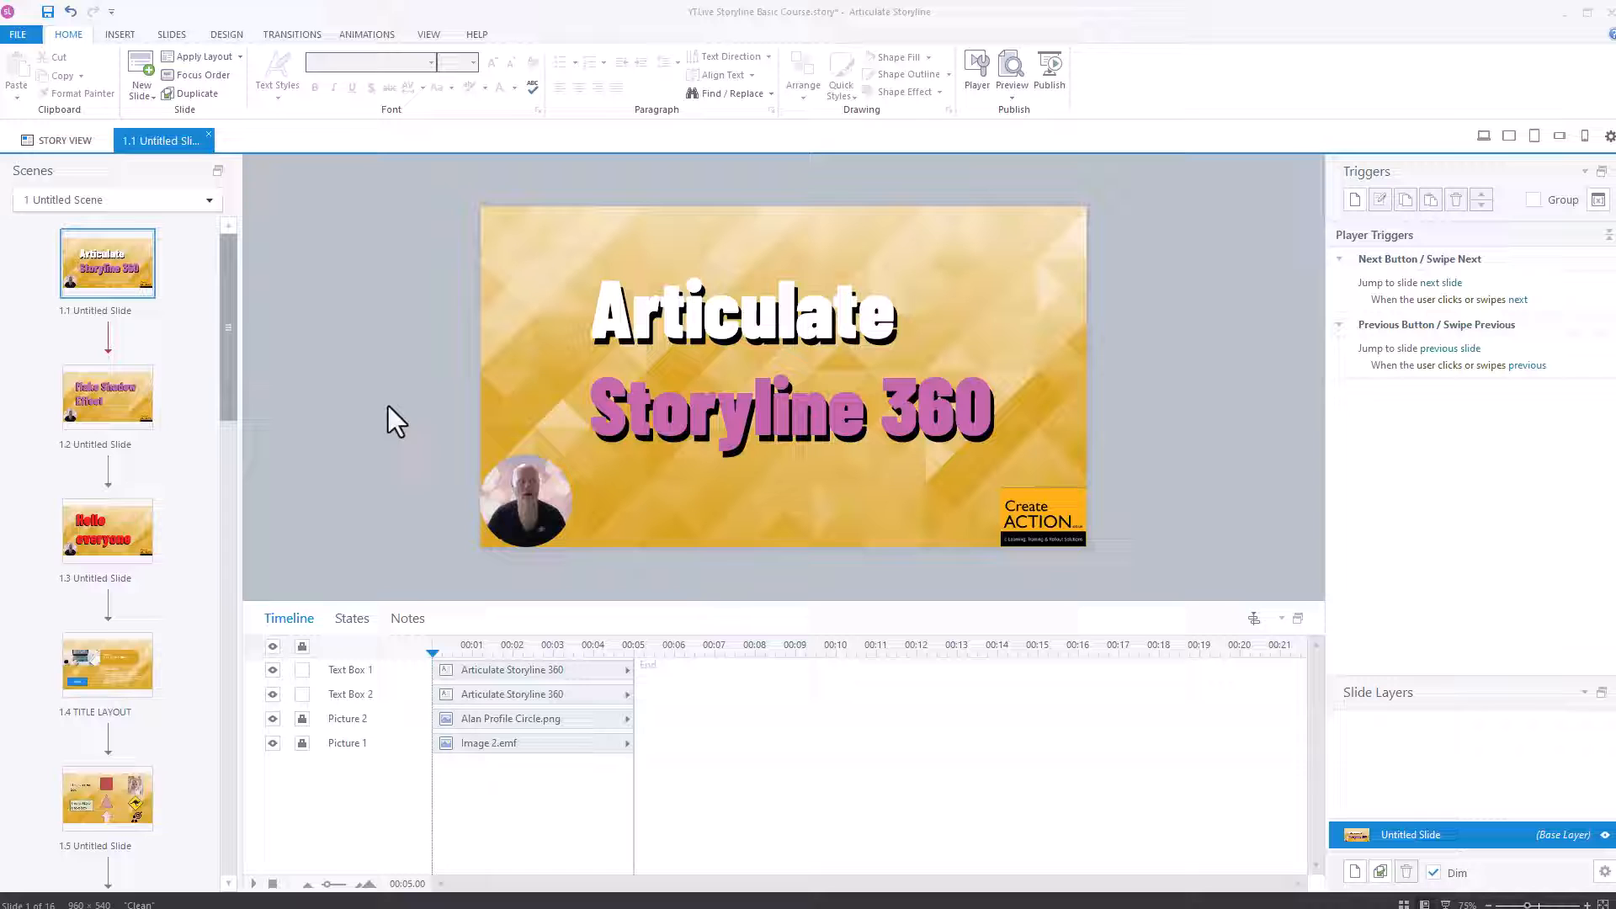
pyautogui.moveTo(419, 635)
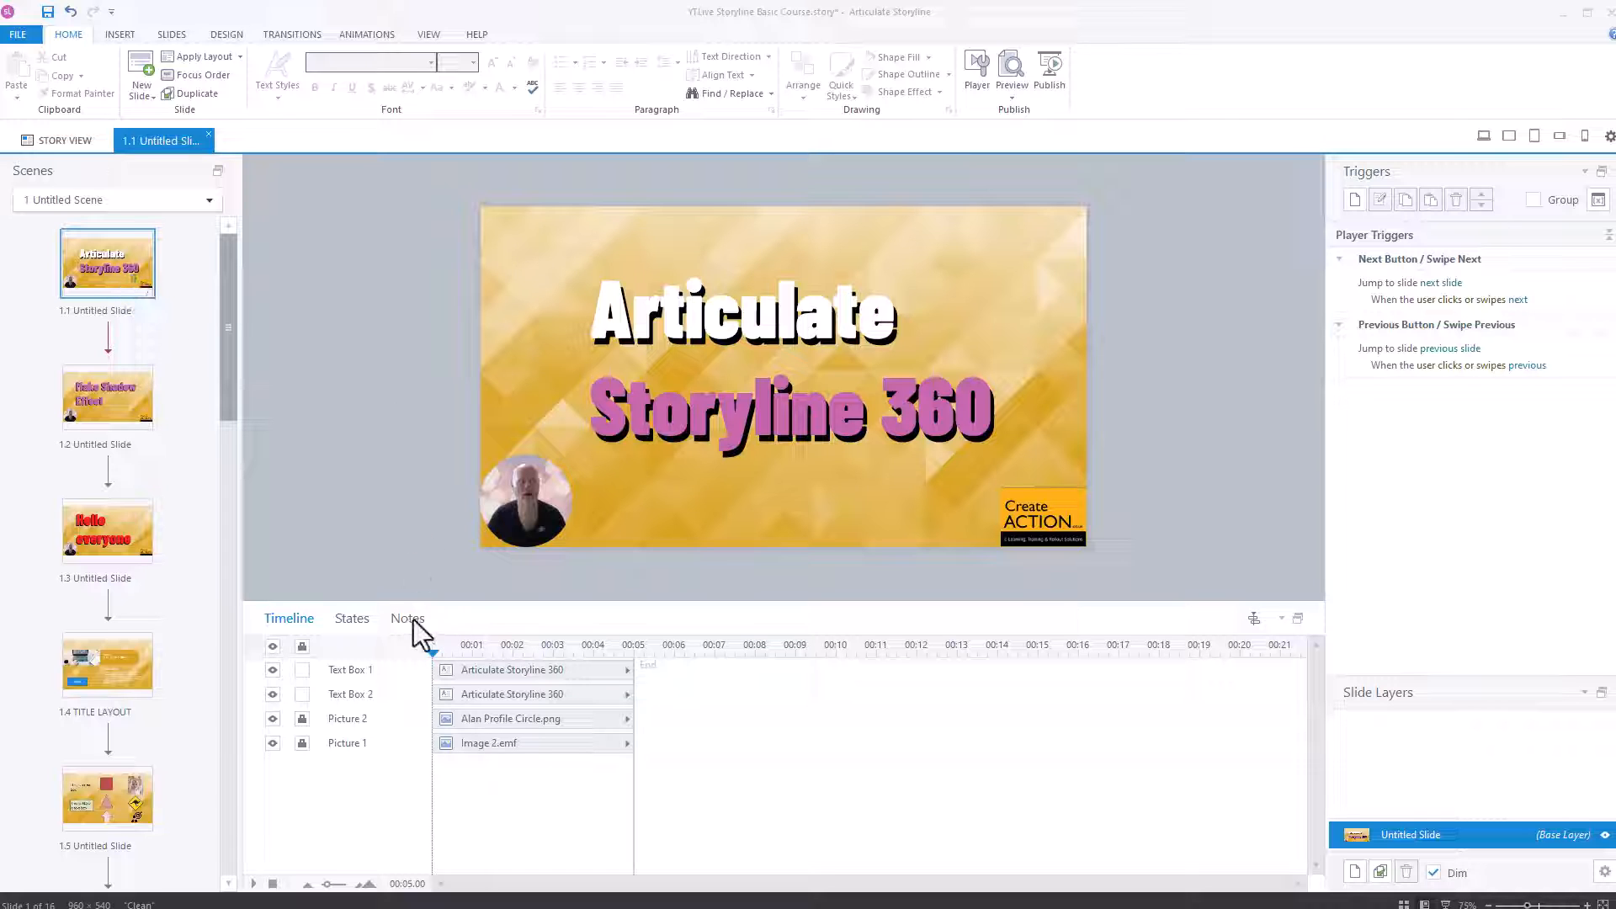
# Step: Show the Notes panel and view the notes on slides 1.1 and 1.2
pyautogui.click(407, 620)
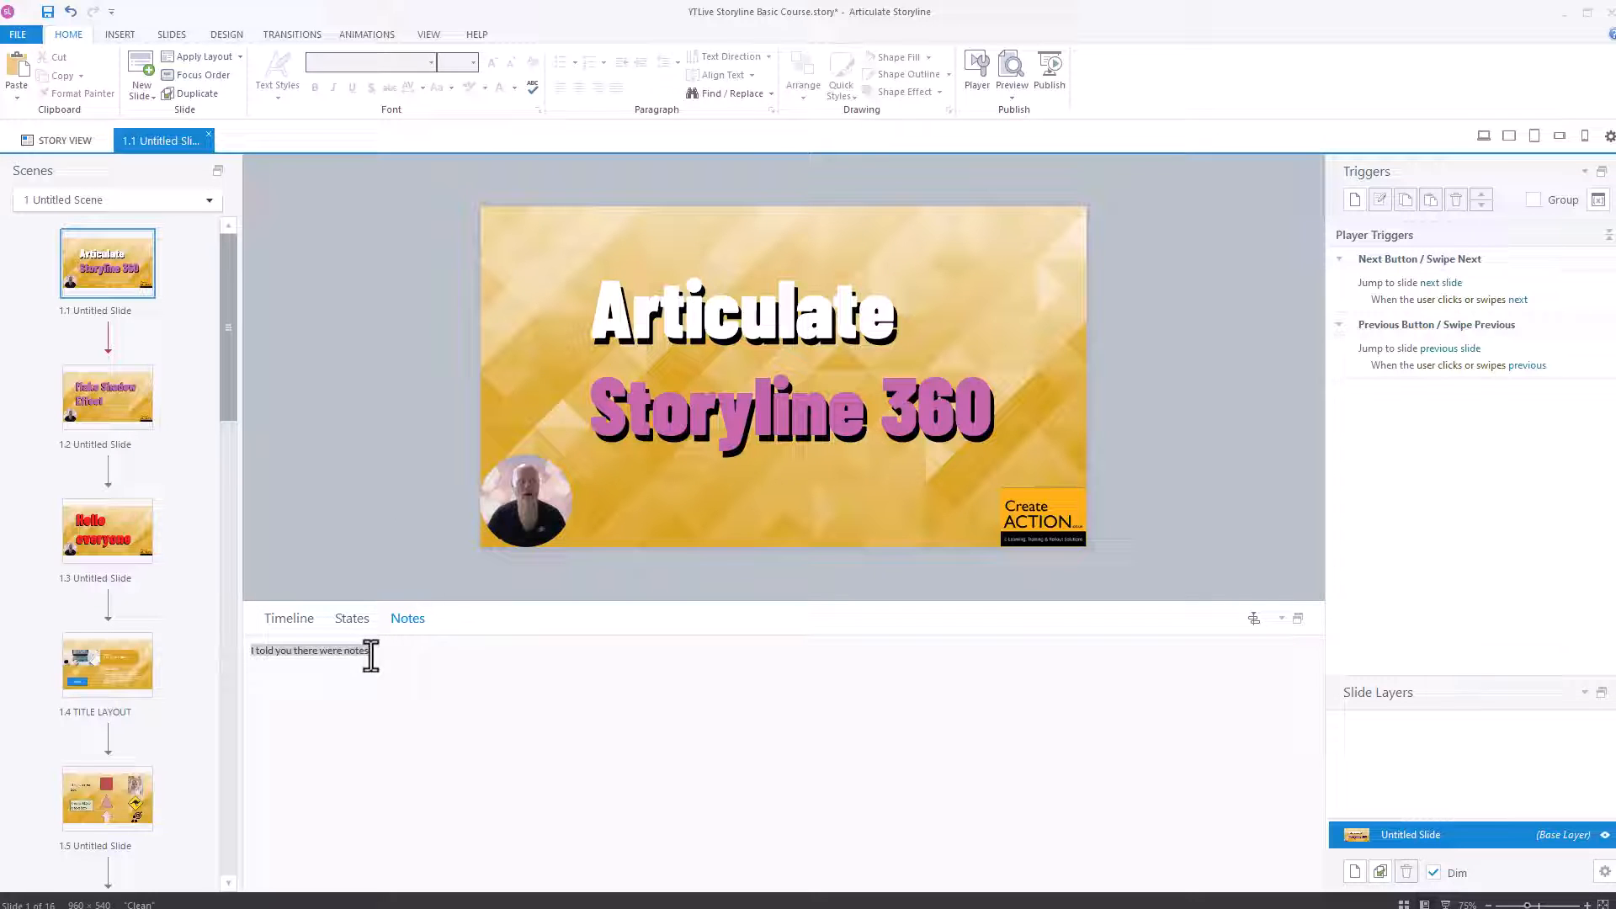
pyautogui.click(107, 395)
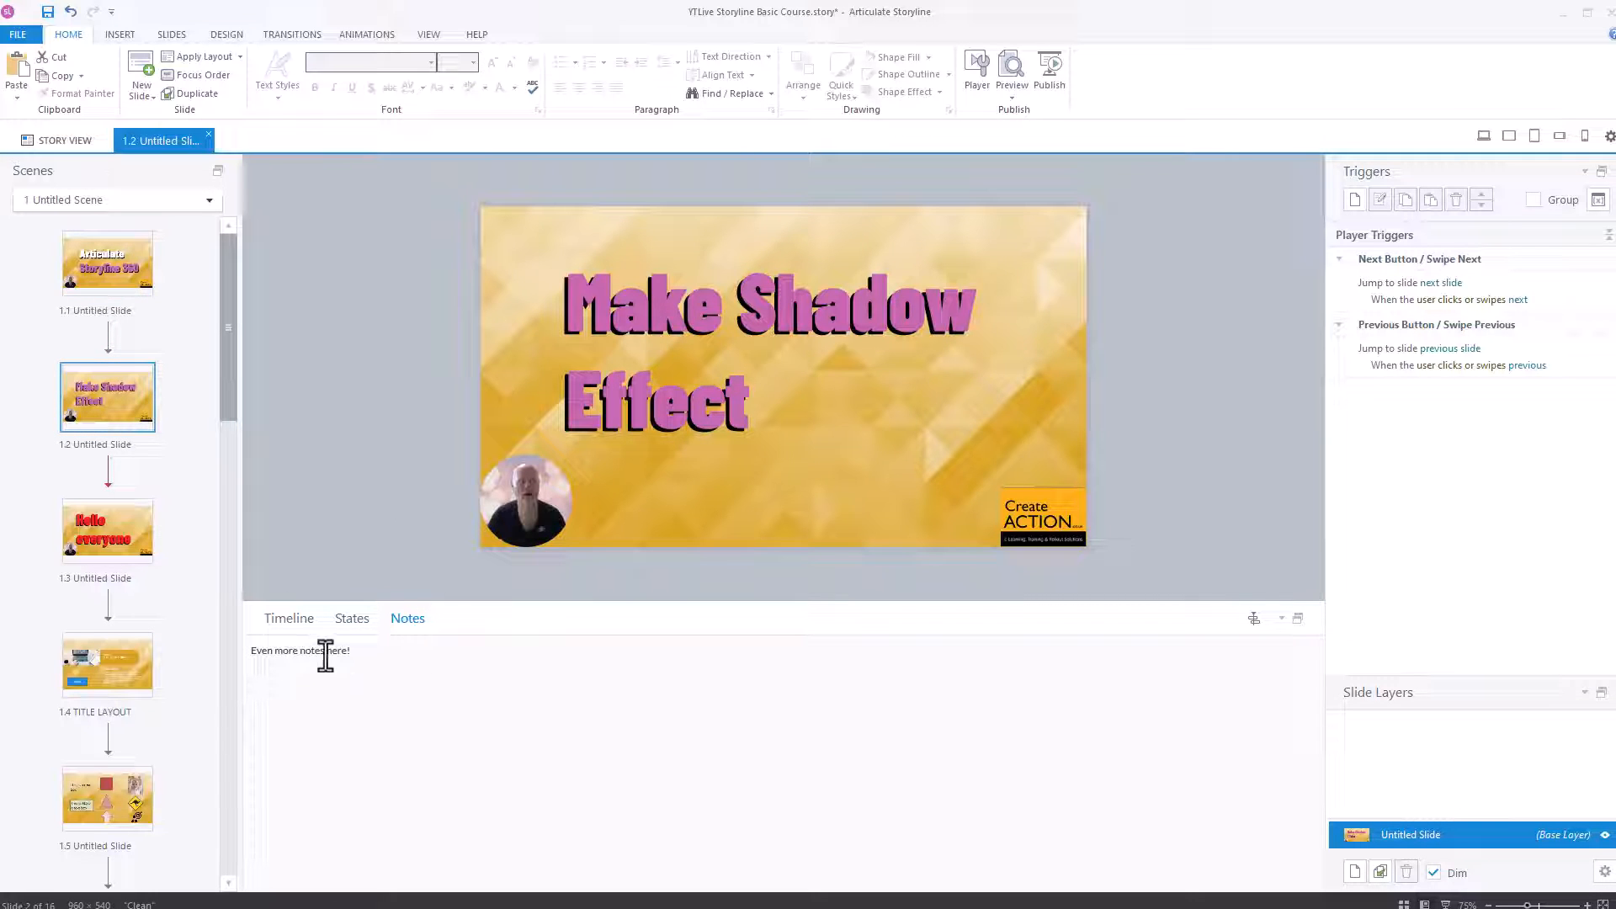
pyautogui.moveTo(317, 520)
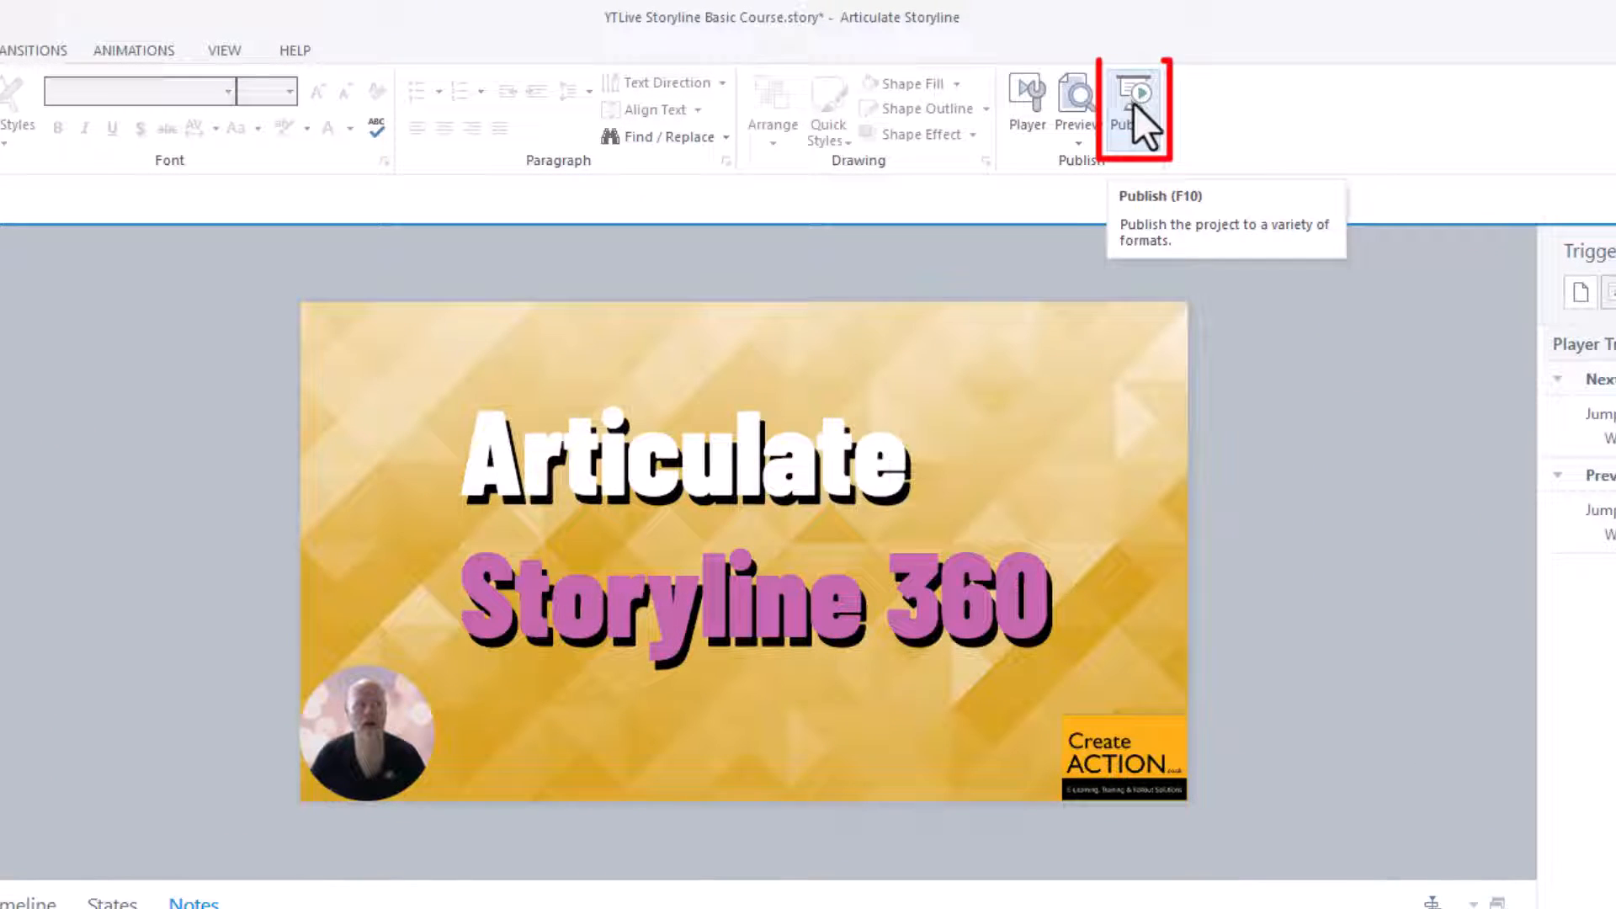
# Step: Choose Word publishing with slide notes included and Medium screenshot size, then start publishing
pyautogui.click(1134, 92)
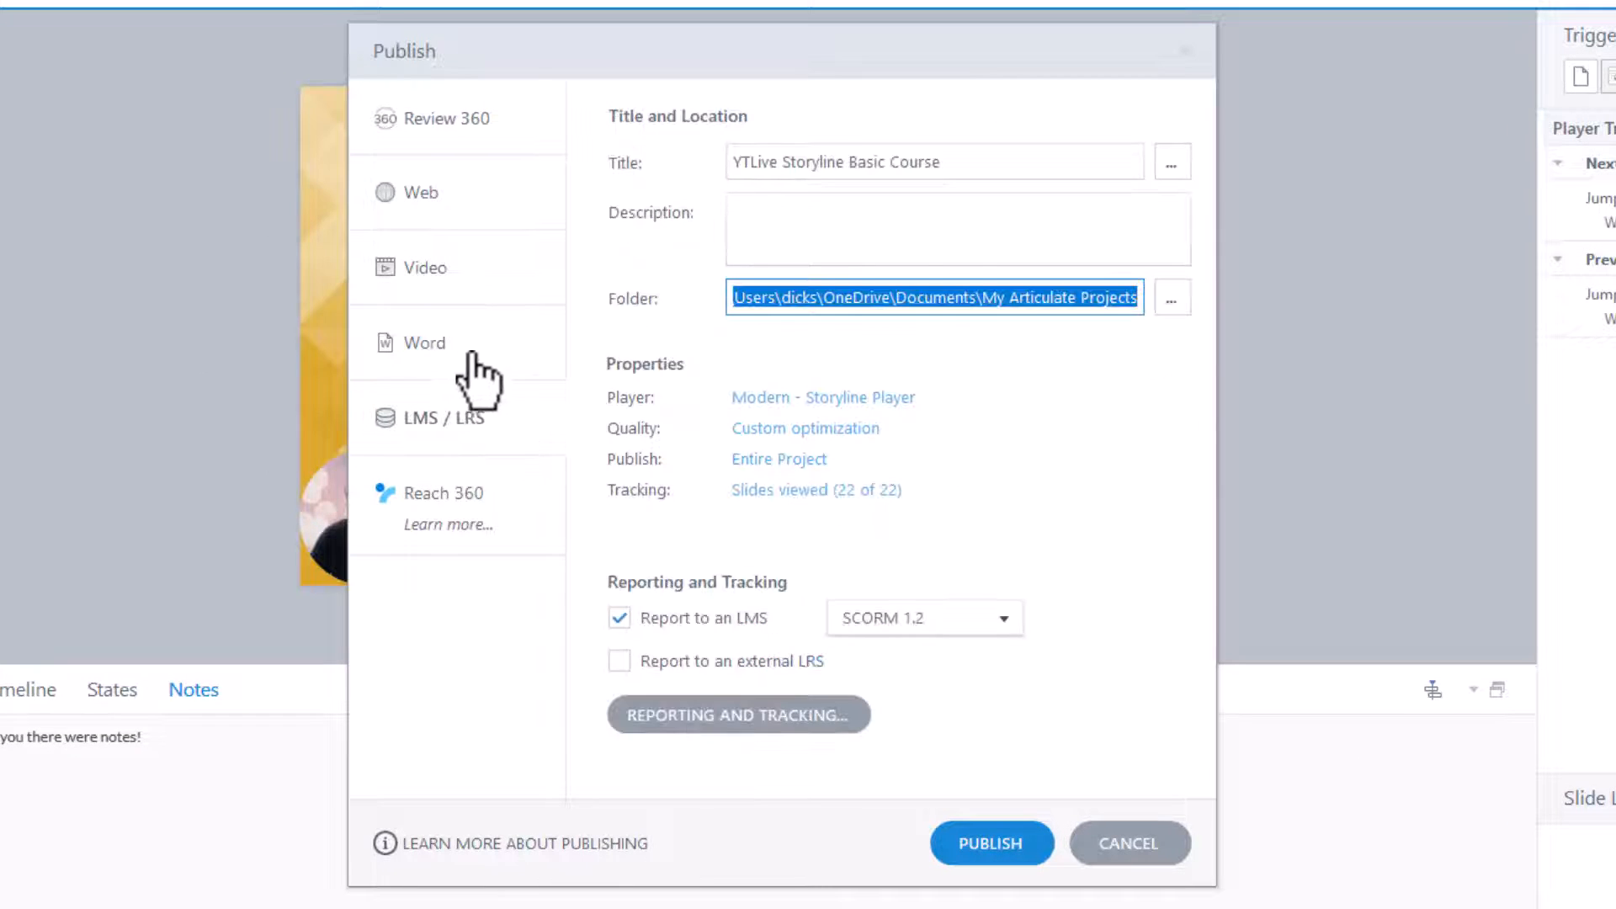
pyautogui.click(424, 344)
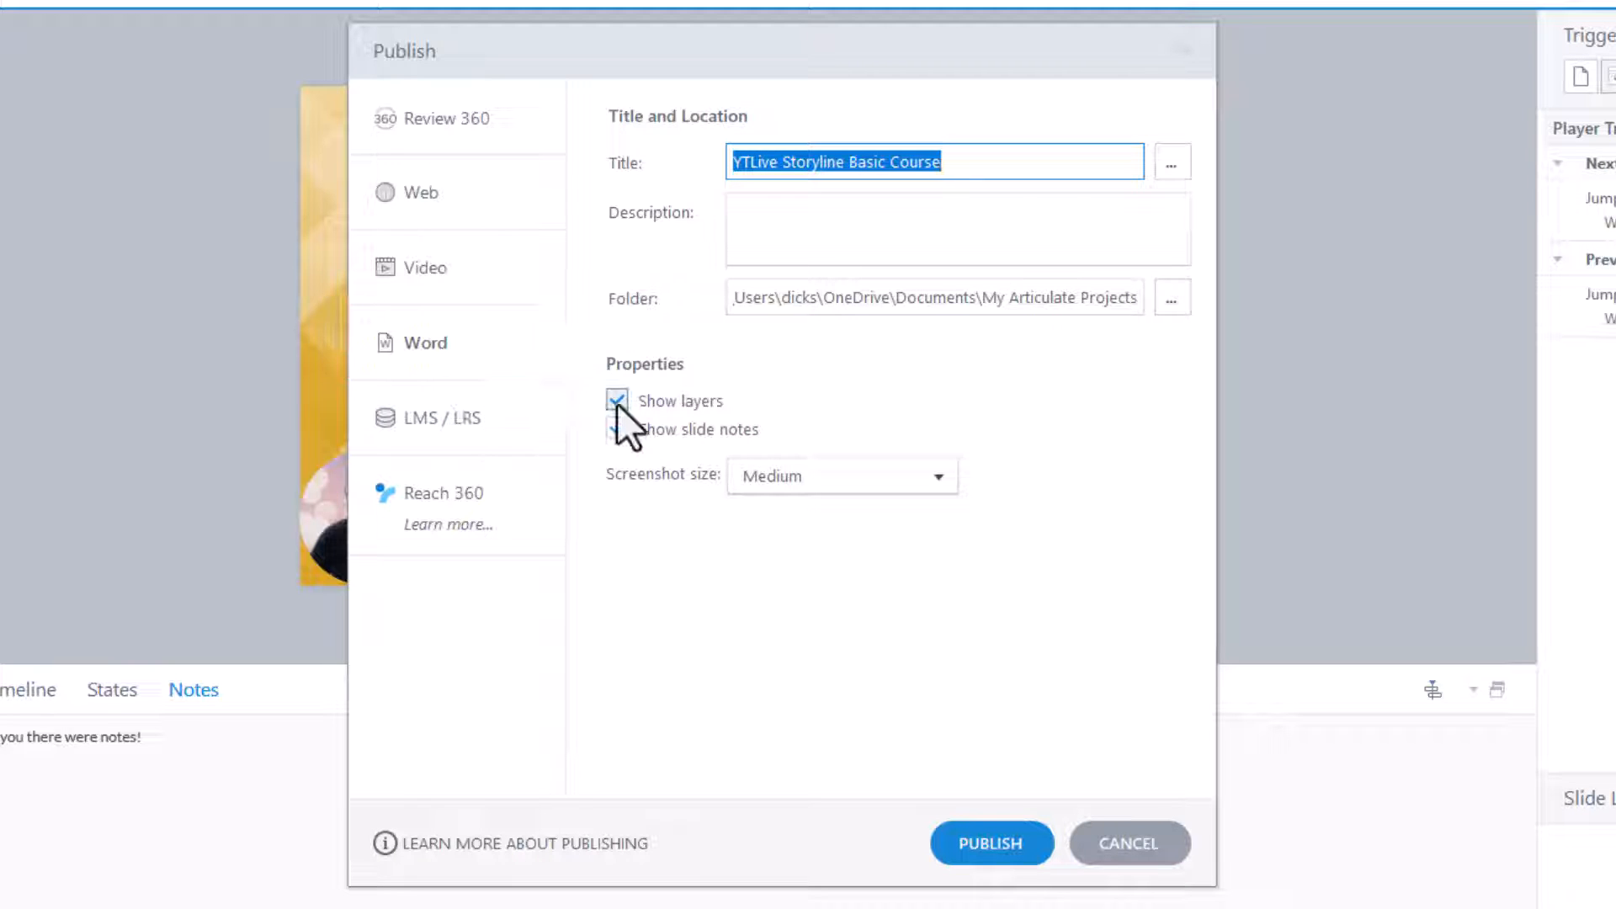
pyautogui.click(616, 429)
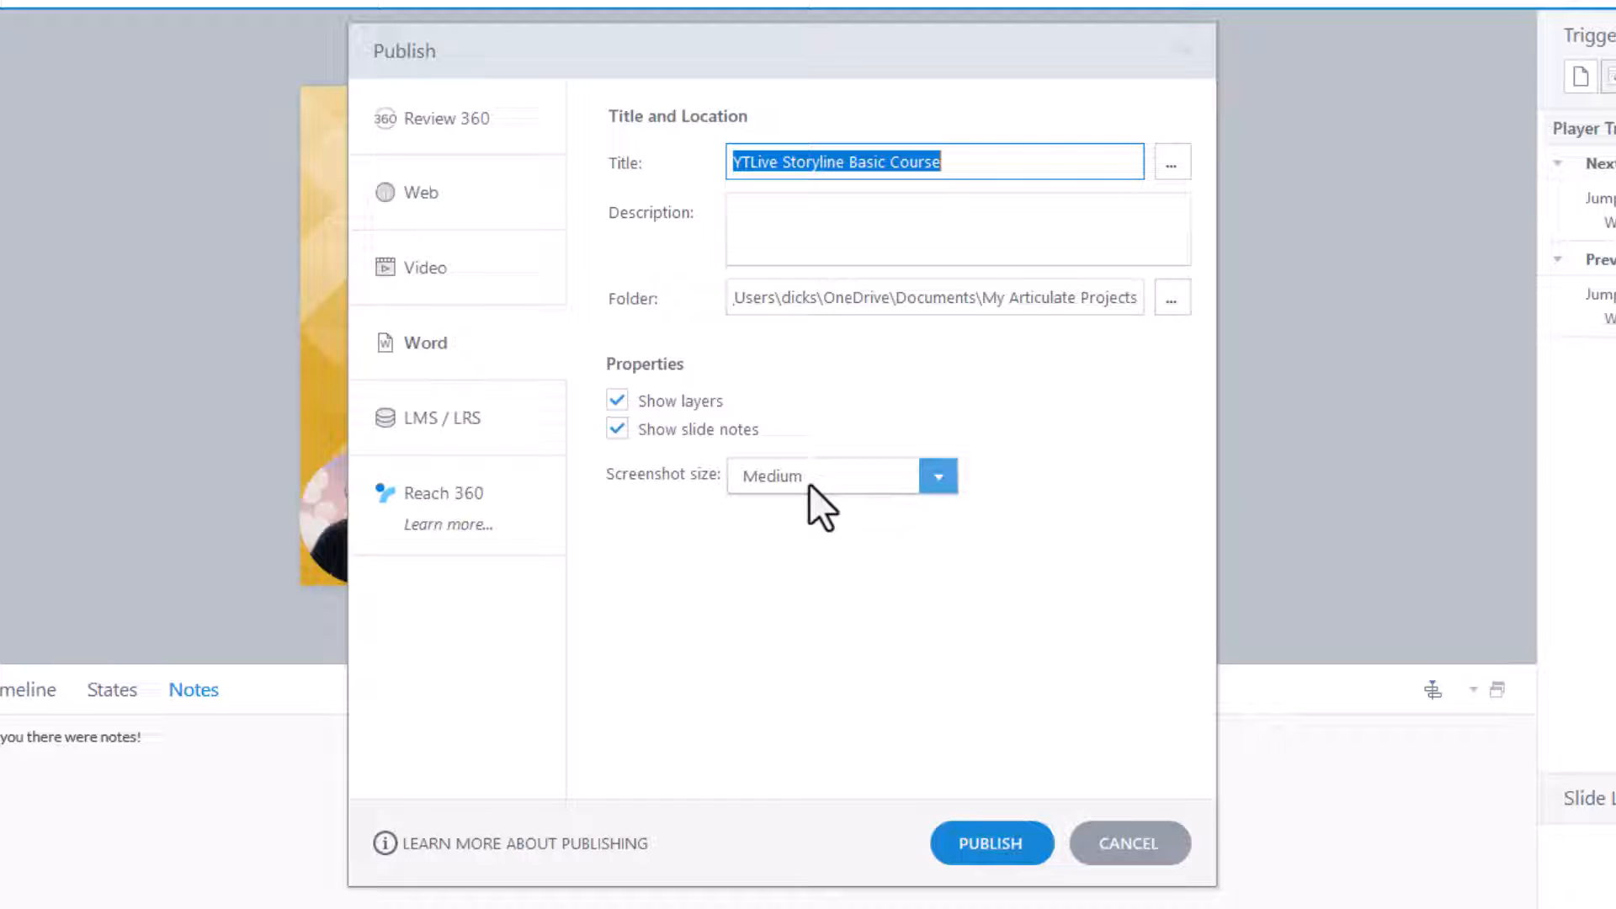
pyautogui.click(939, 474)
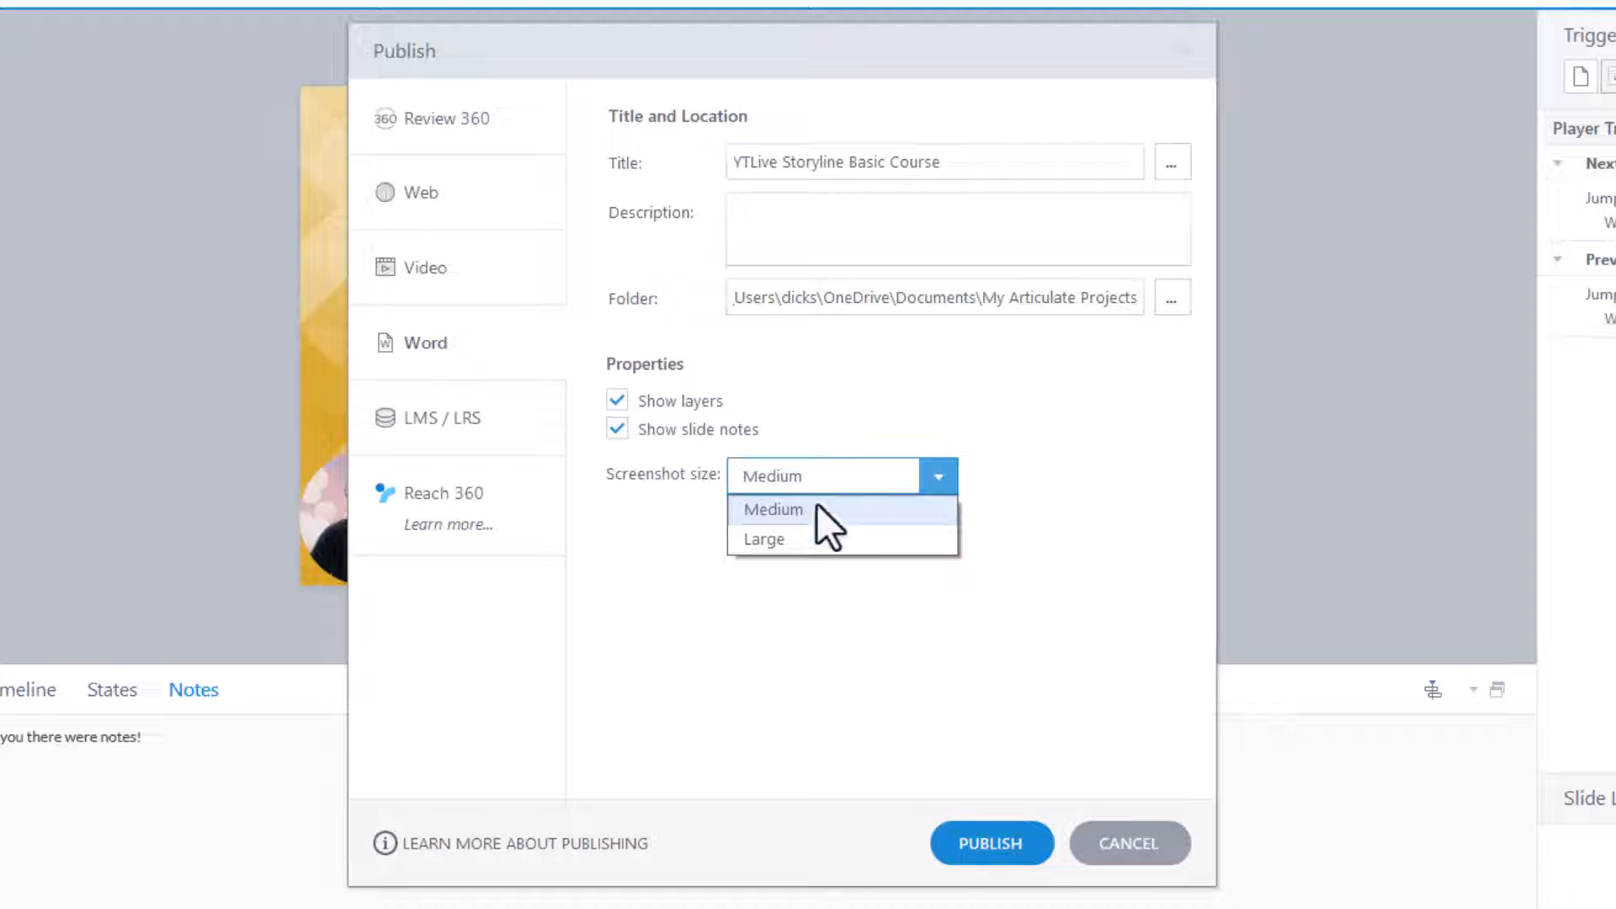
pyautogui.click(772, 510)
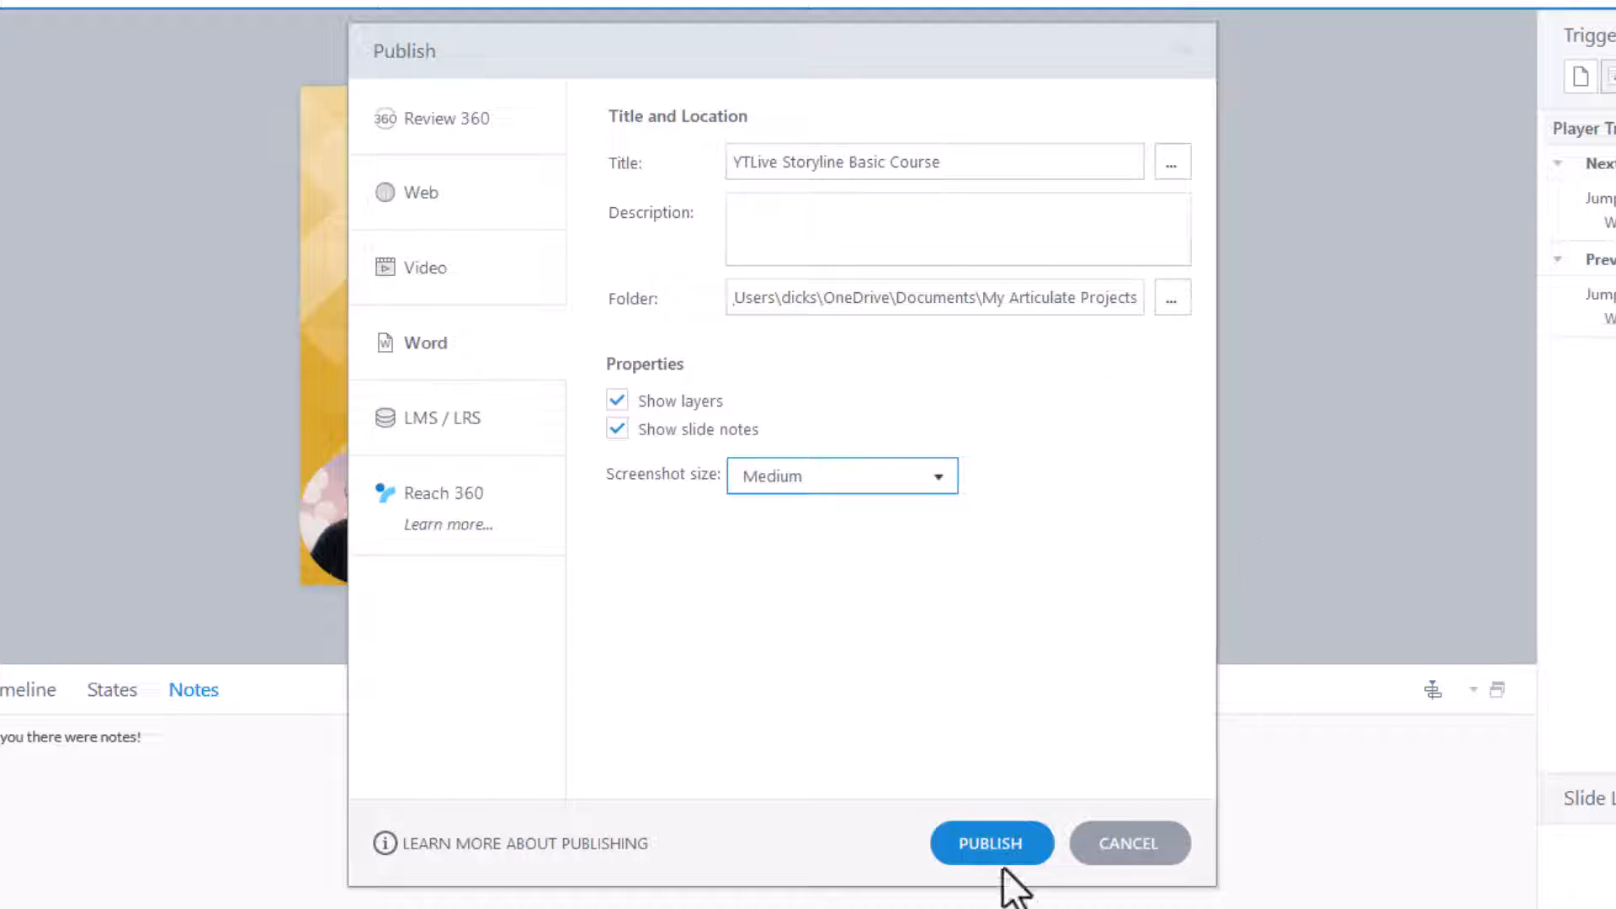
pyautogui.click(993, 843)
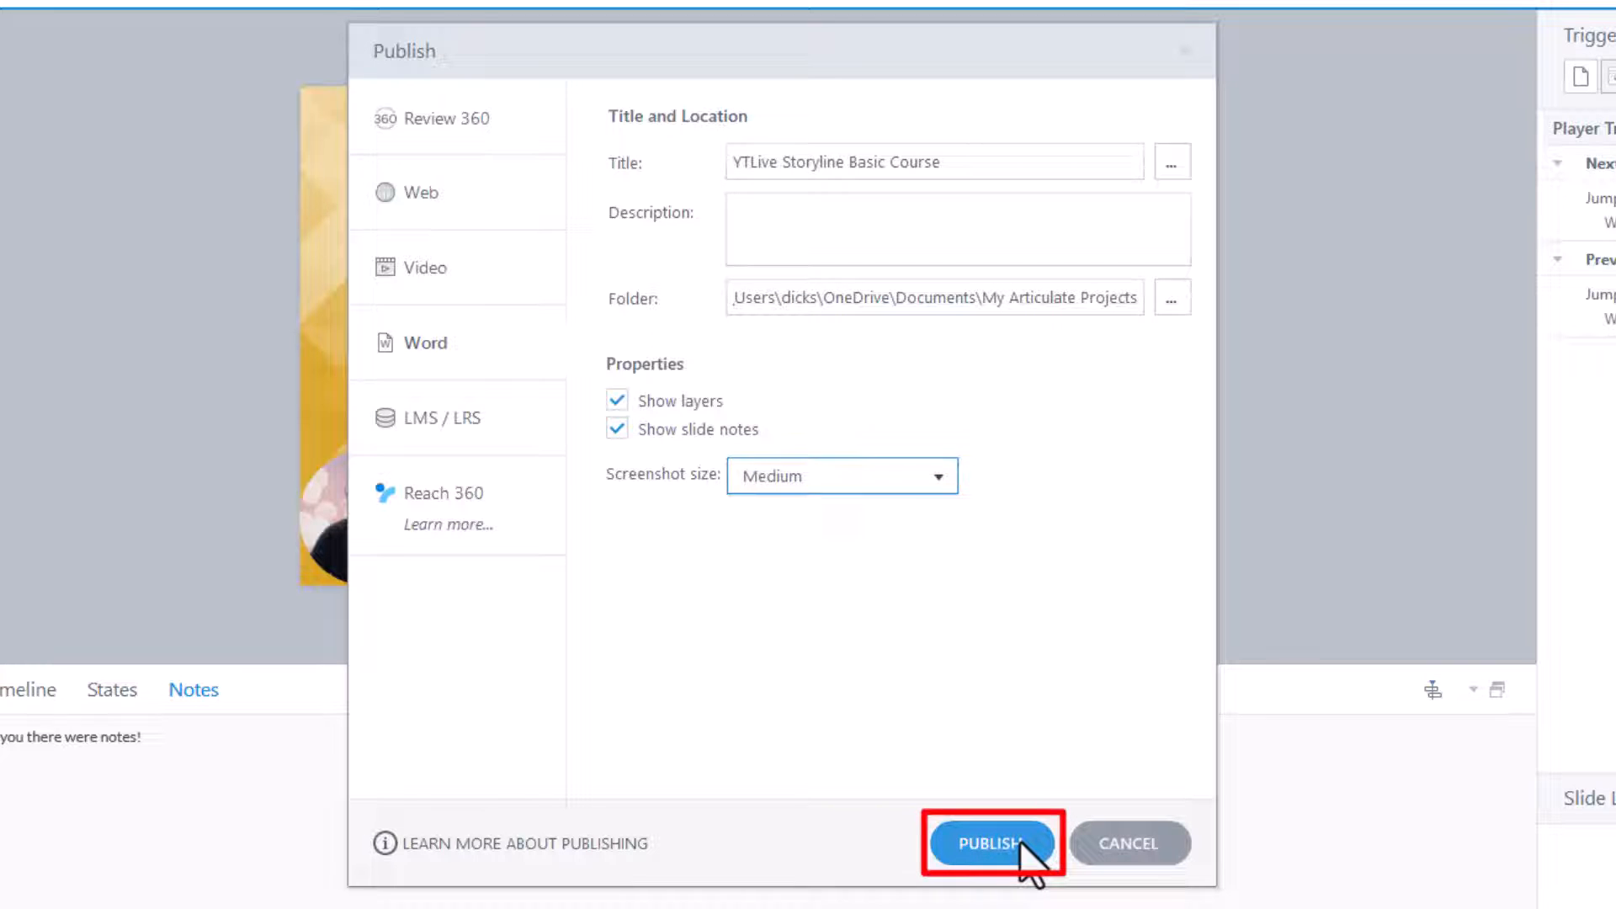
# Step: Confirm the Word publish and view the published document from the Publish Successful dialog
pyautogui.click(990, 843)
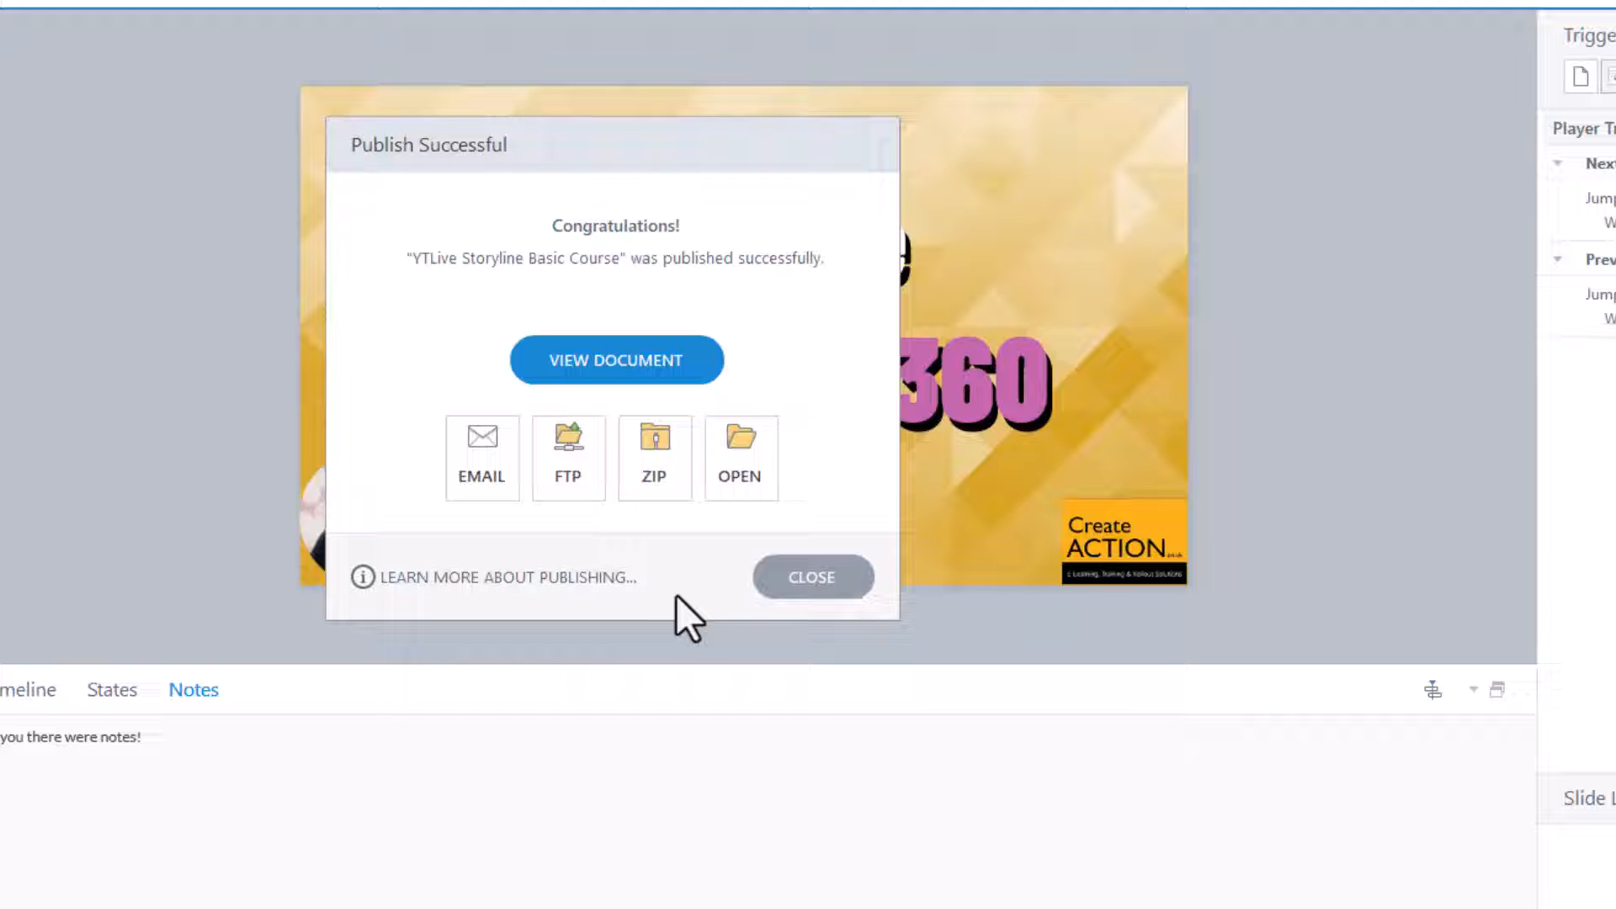
pyautogui.moveTo(711, 629)
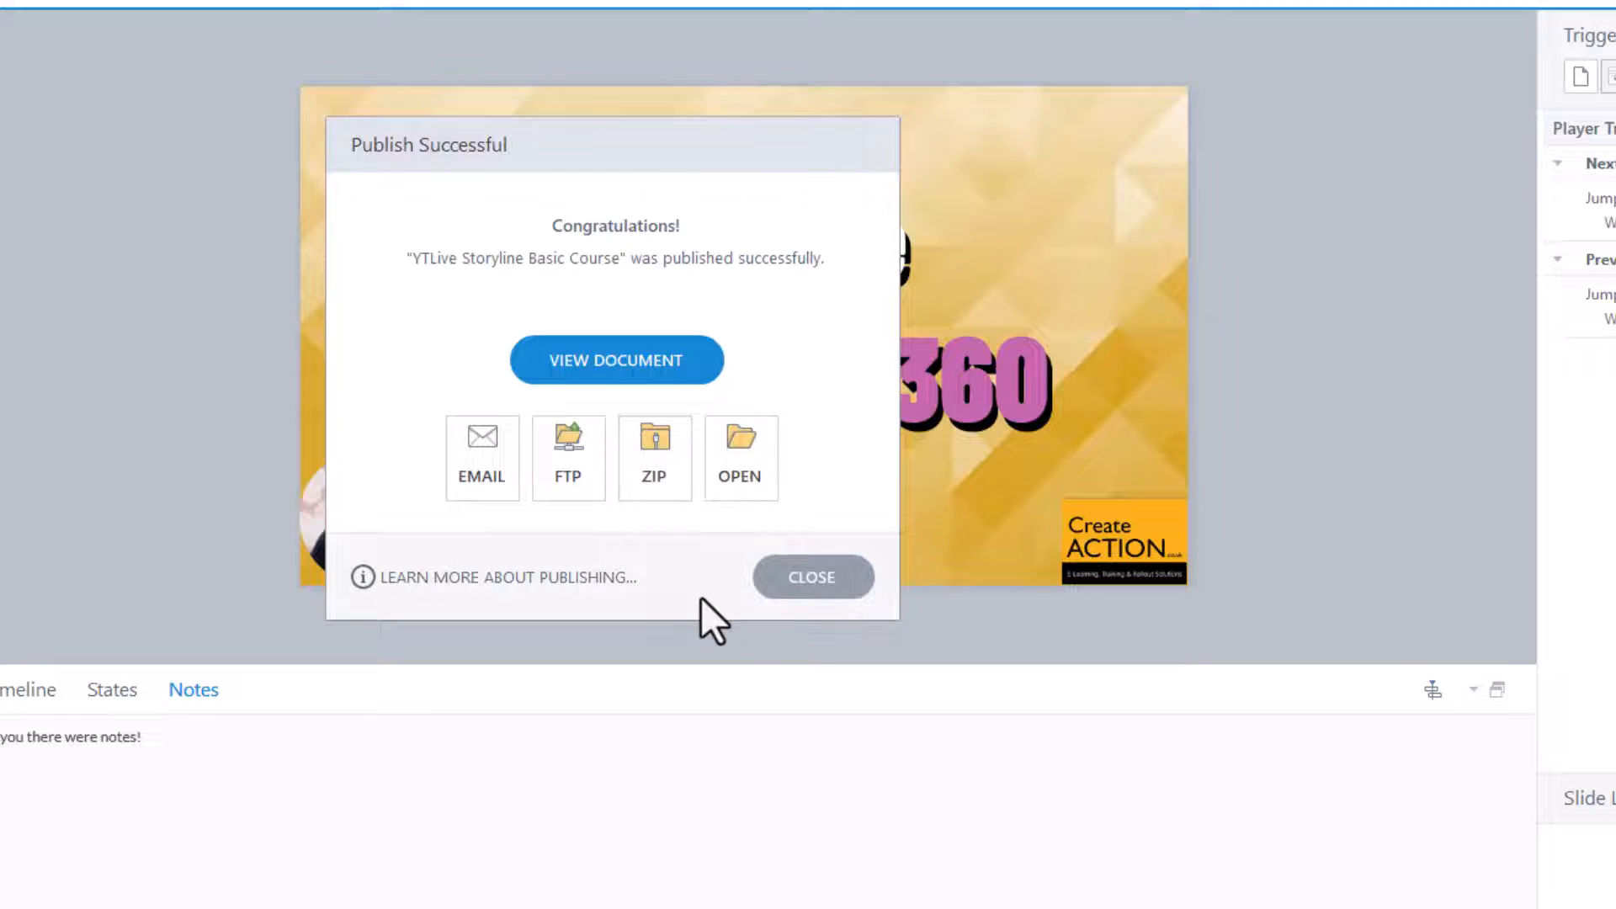
pyautogui.moveTo(616, 372)
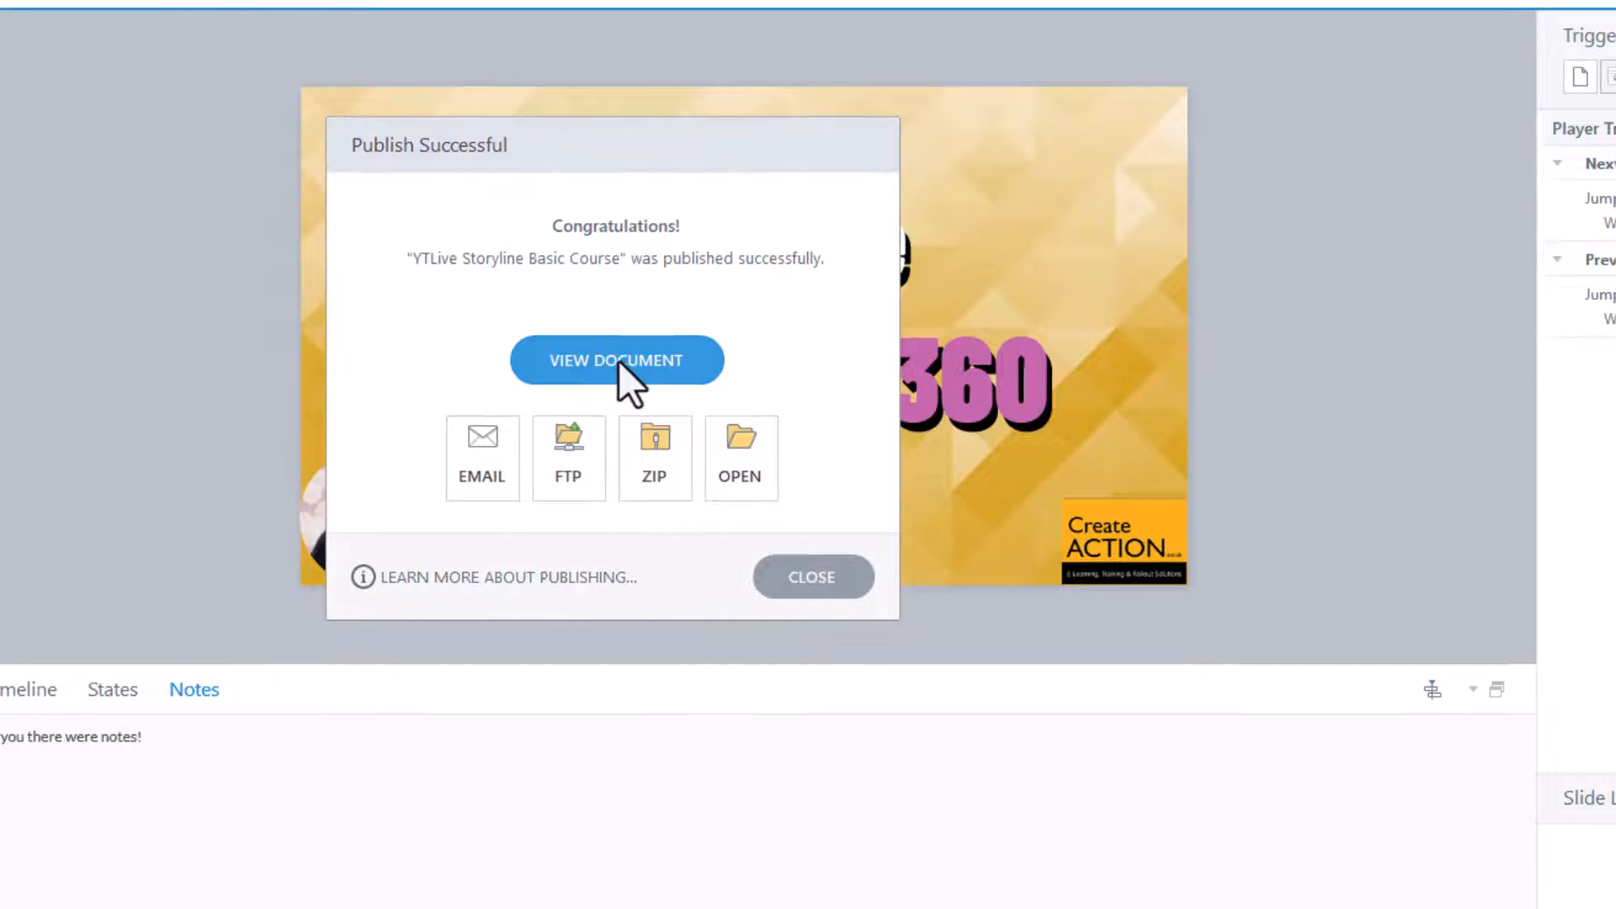
pyautogui.click(616, 361)
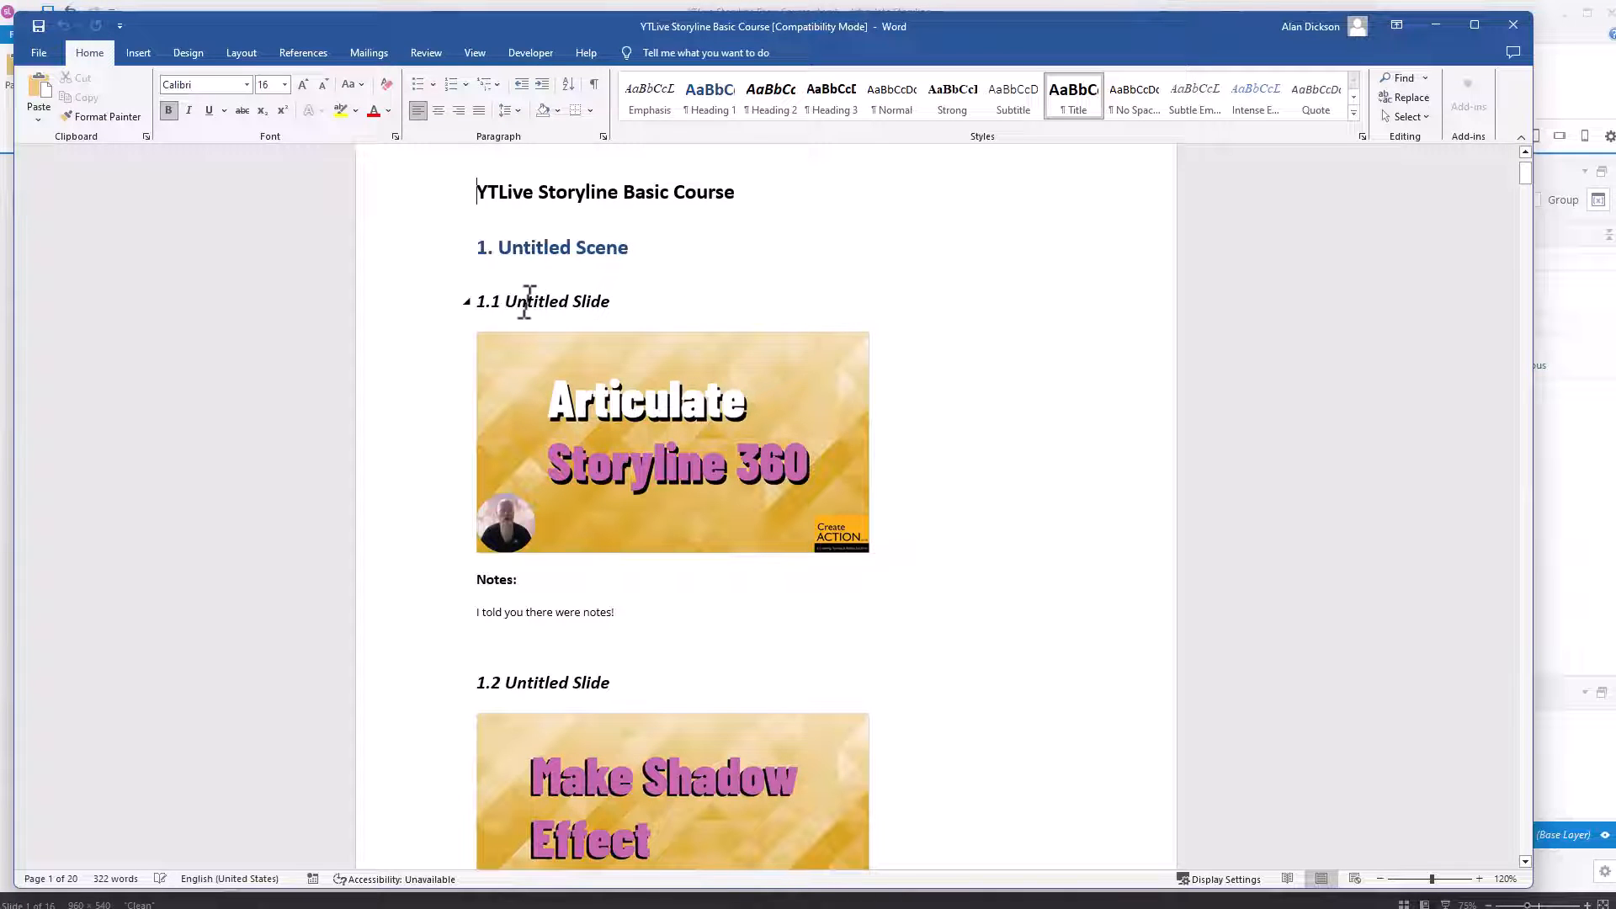
# Step: Scroll the Word document past slides 1.1 and 1.4 down to 1.12 Grid Layout and its Cooking layer
pyautogui.scroll(-3)
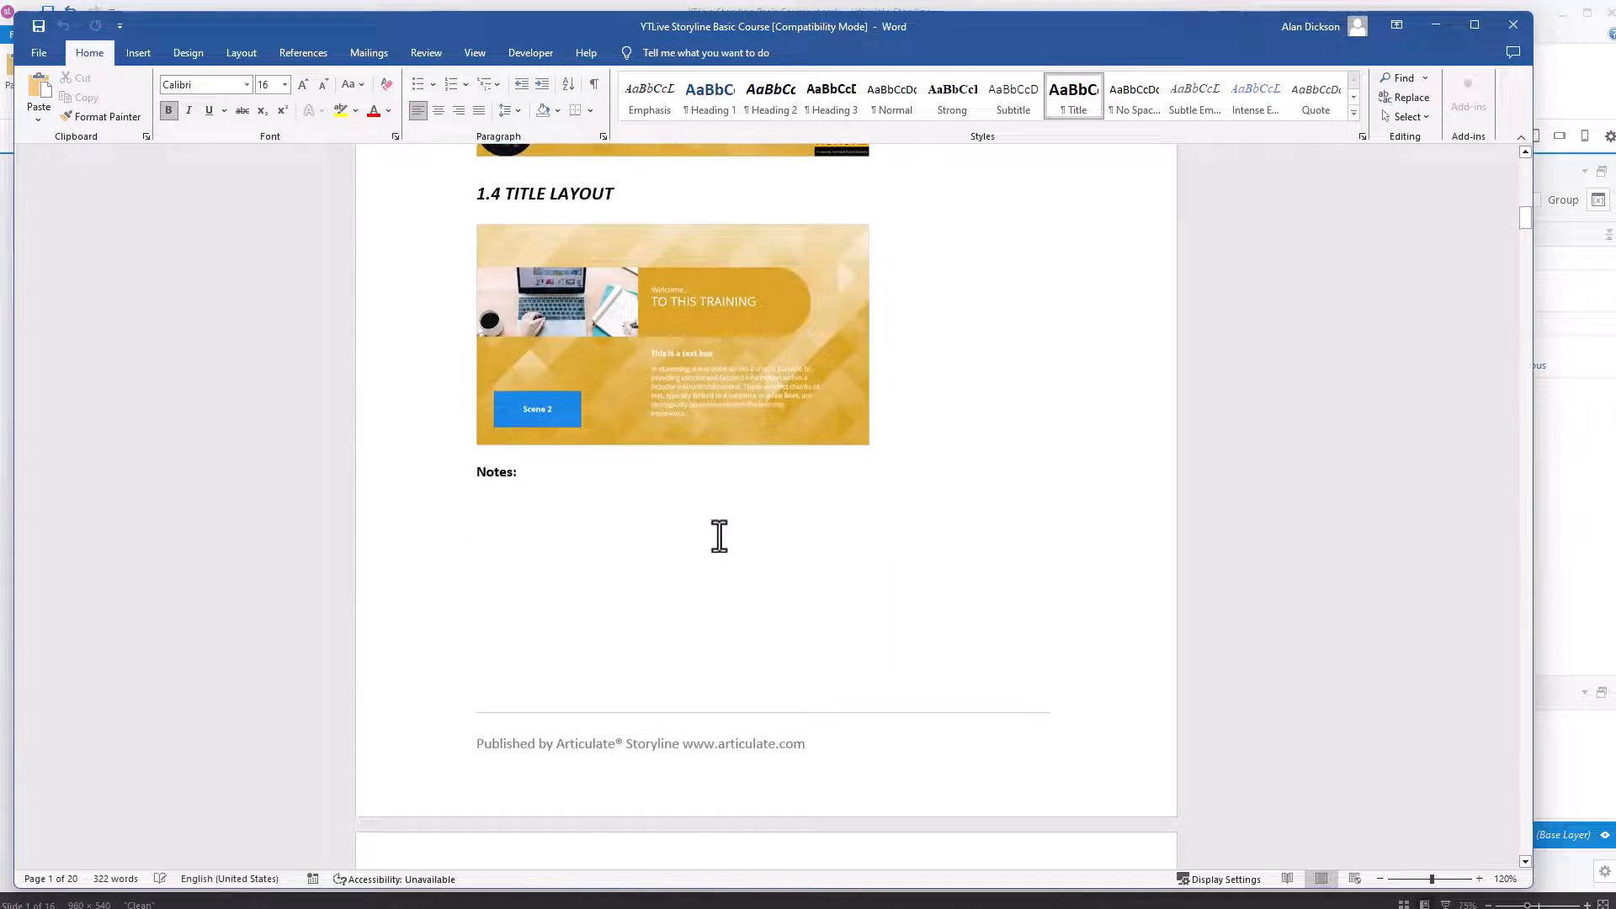
pyautogui.scroll(-3)
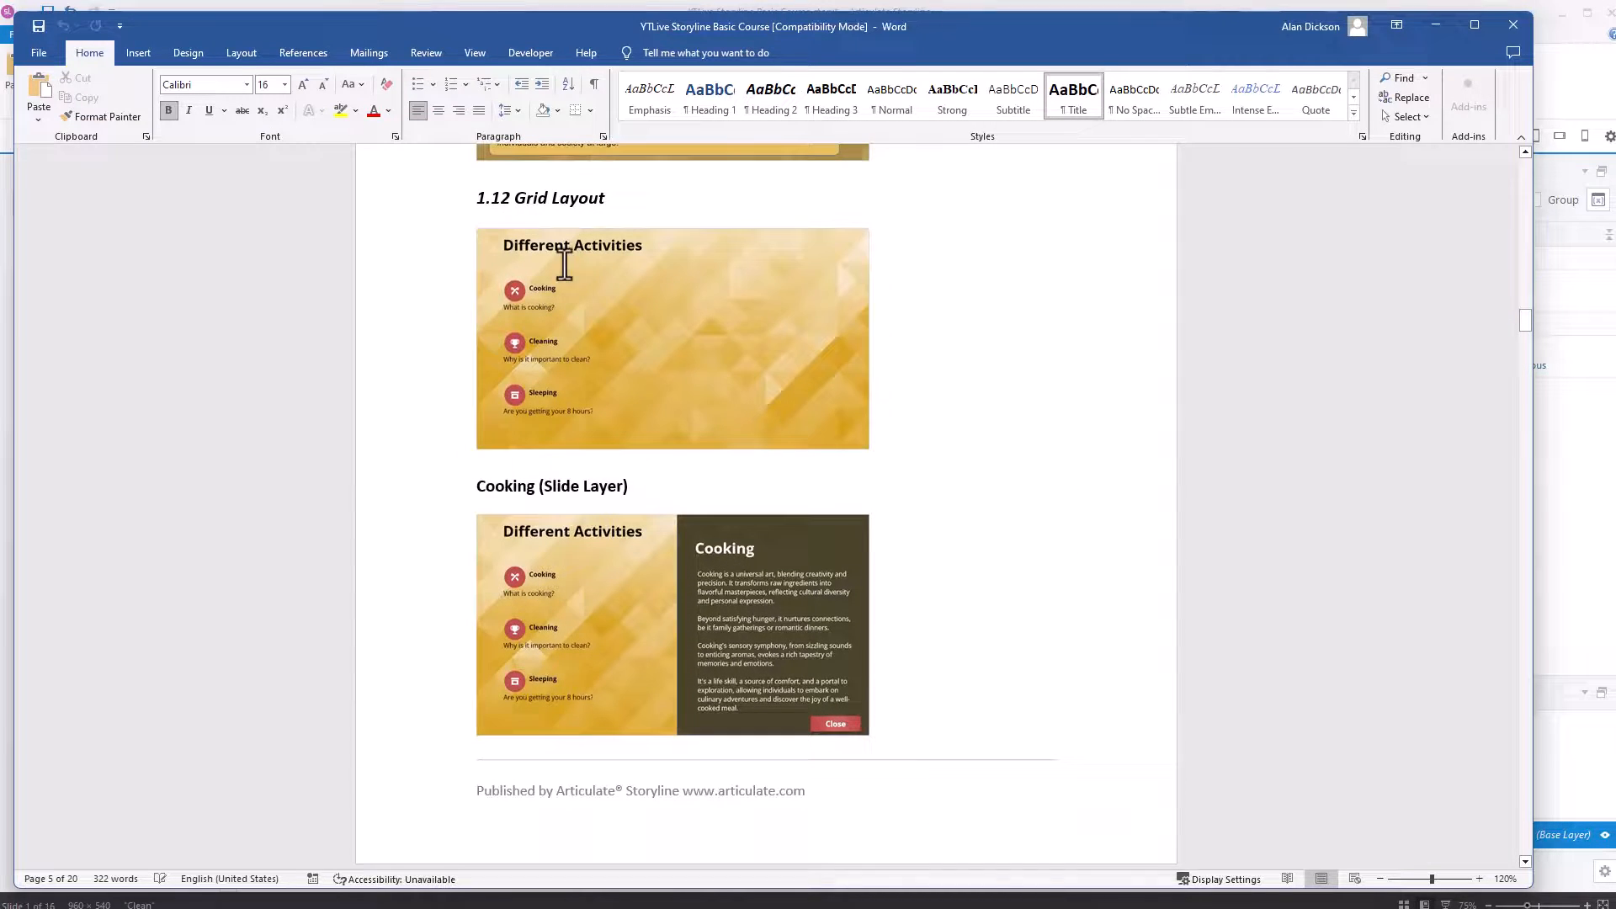
# Step: Scroll through the Cleaning and Sleeping layer screenshots down to the 1.13 Drag and Drop heading
pyautogui.scroll(-3)
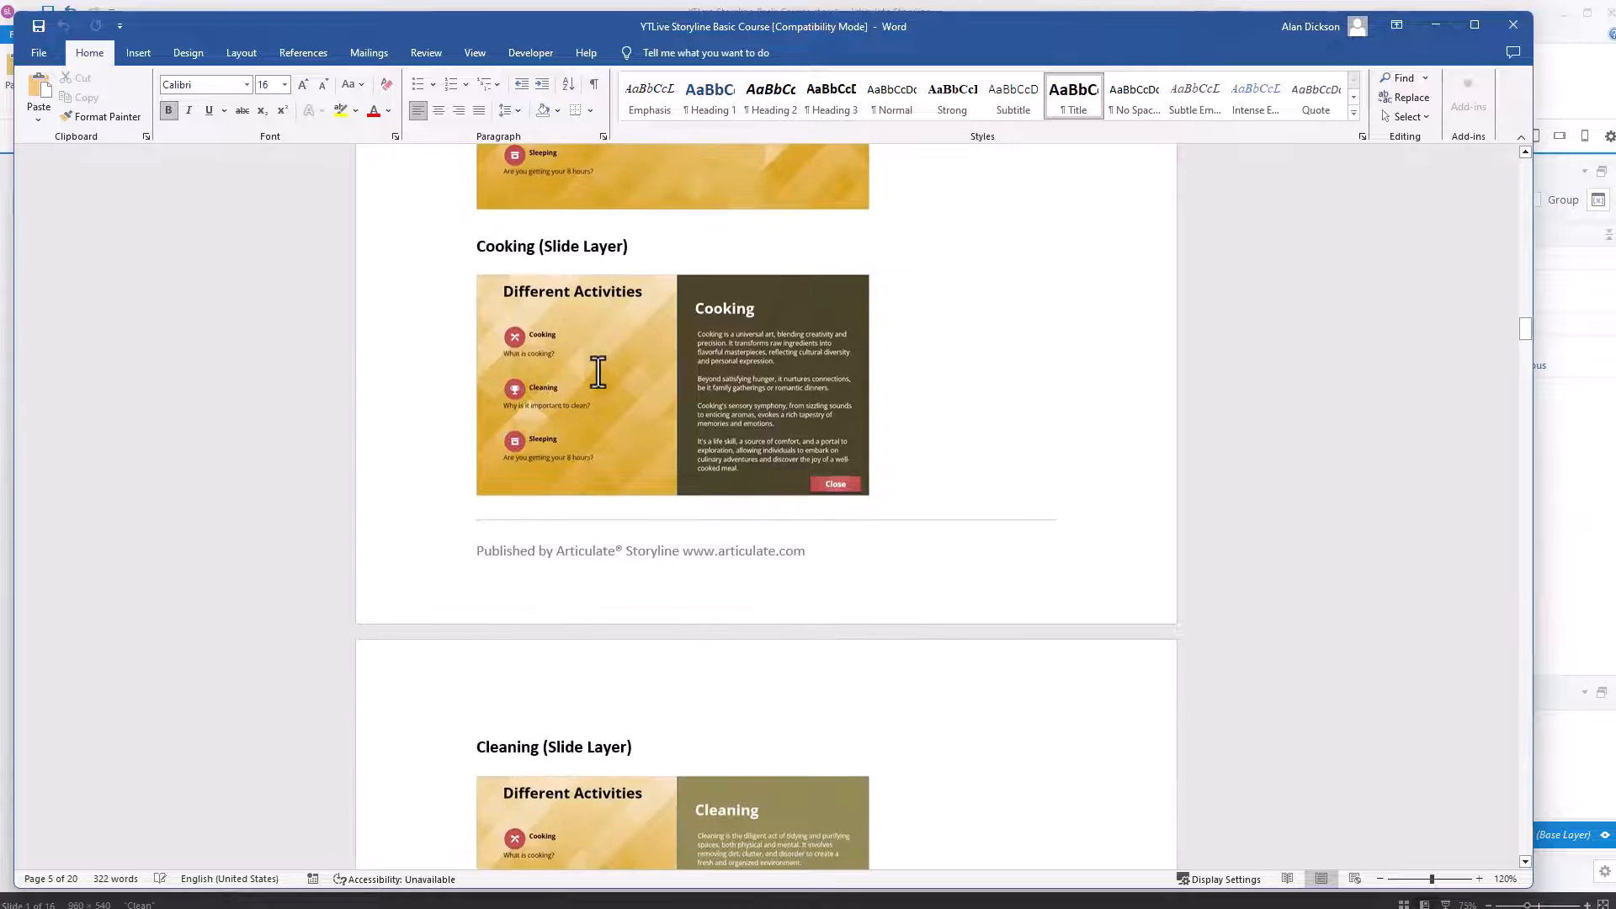
pyautogui.scroll(-3)
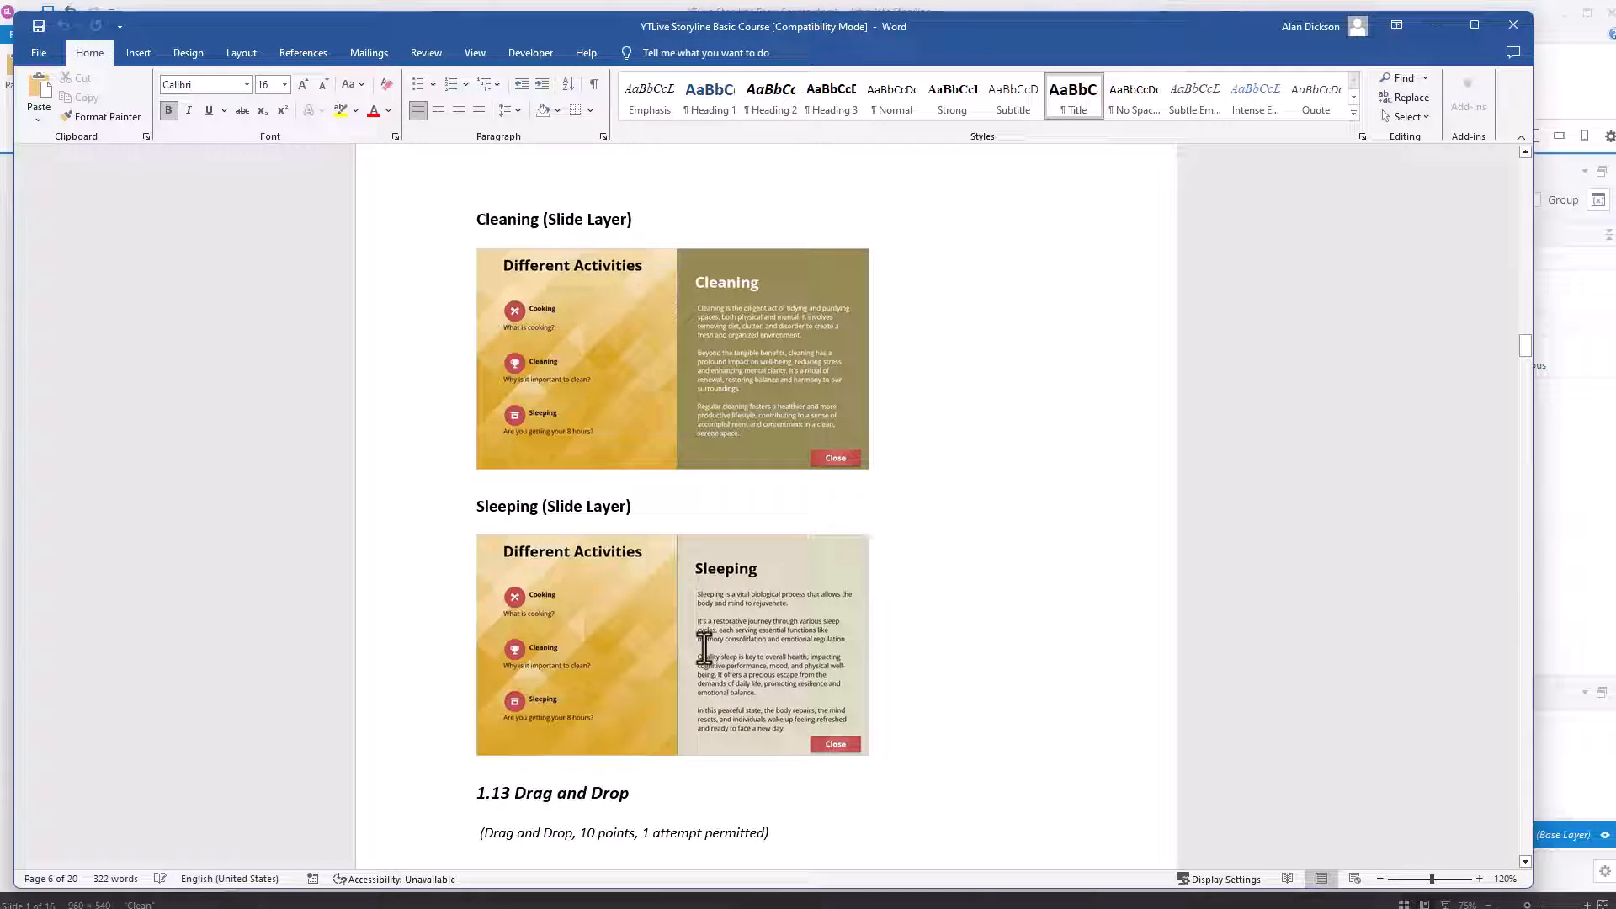
pyautogui.moveTo(798, 387)
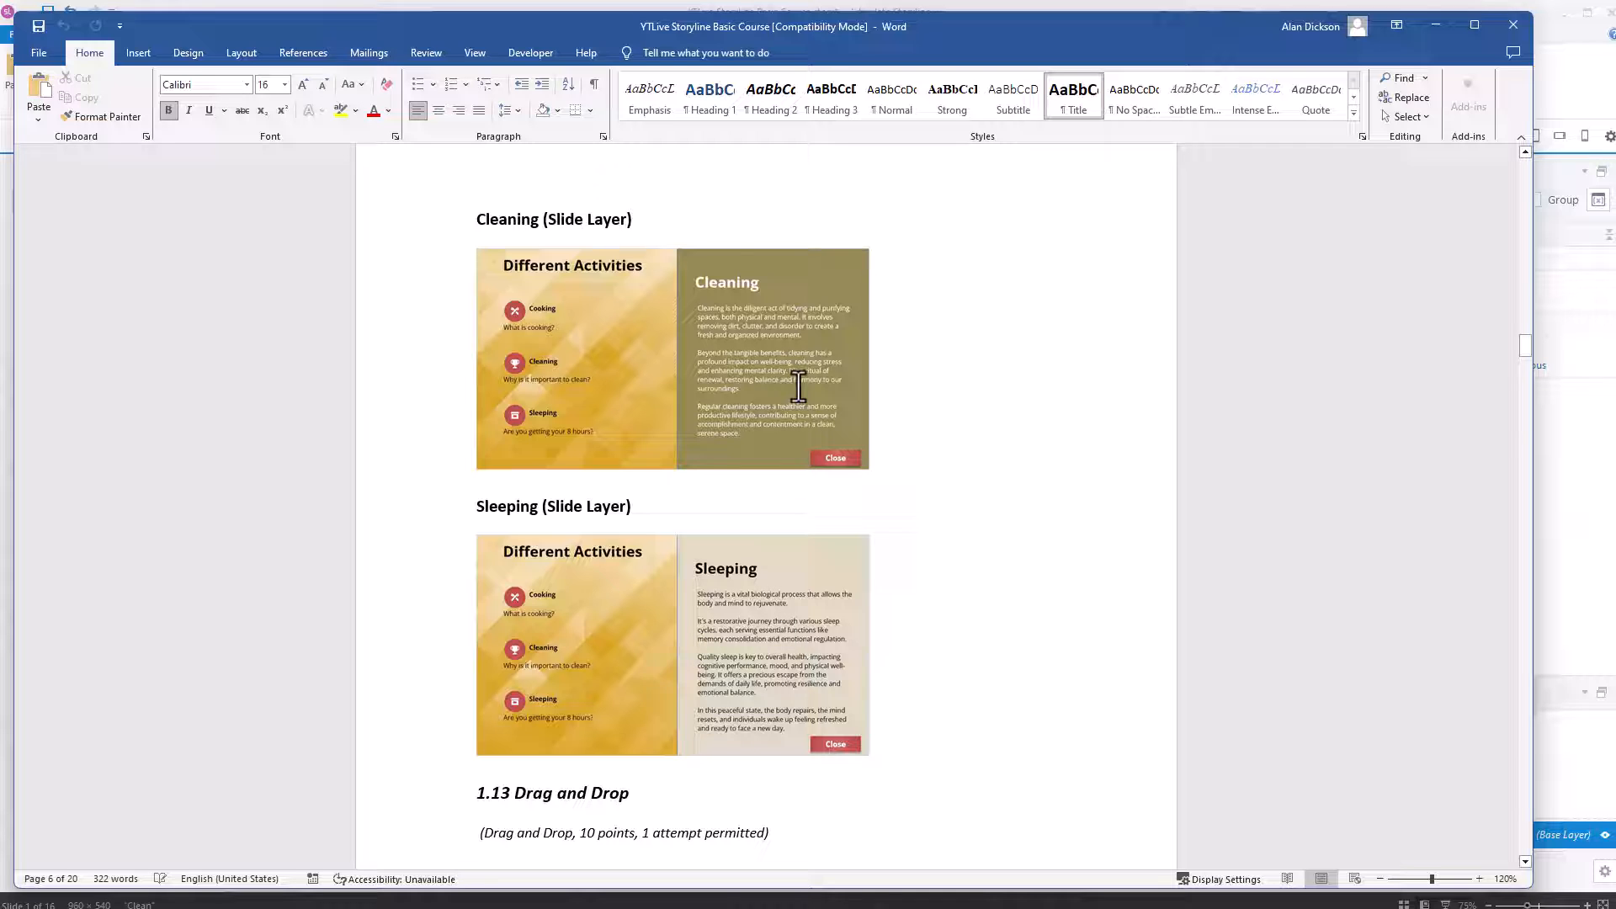
pyautogui.moveTo(746, 665)
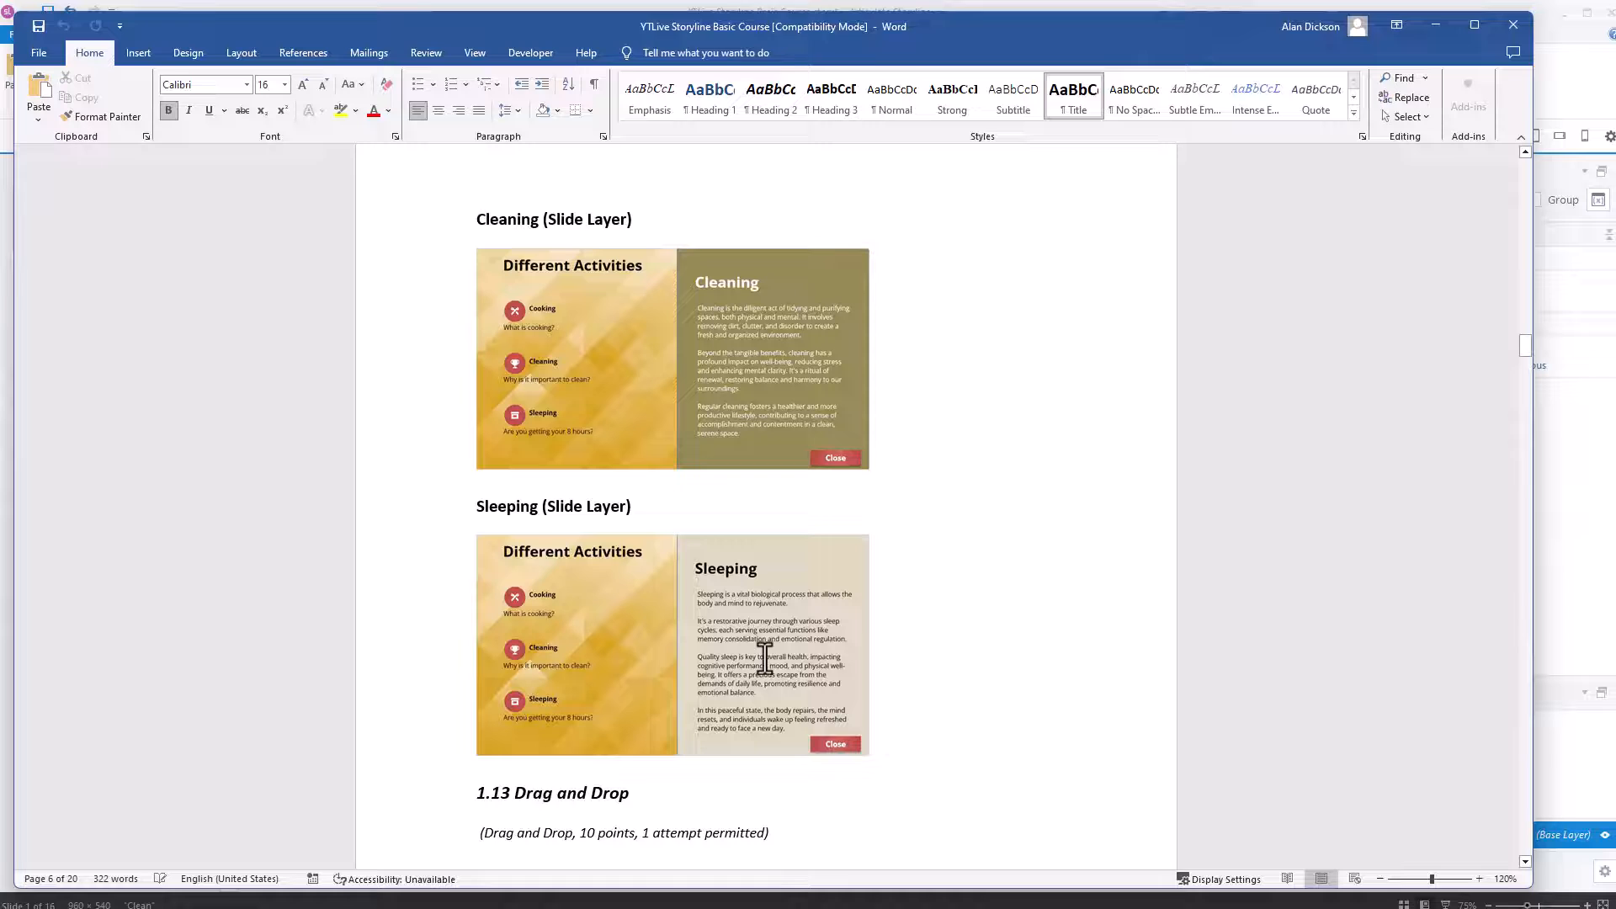
pyautogui.click(671, 645)
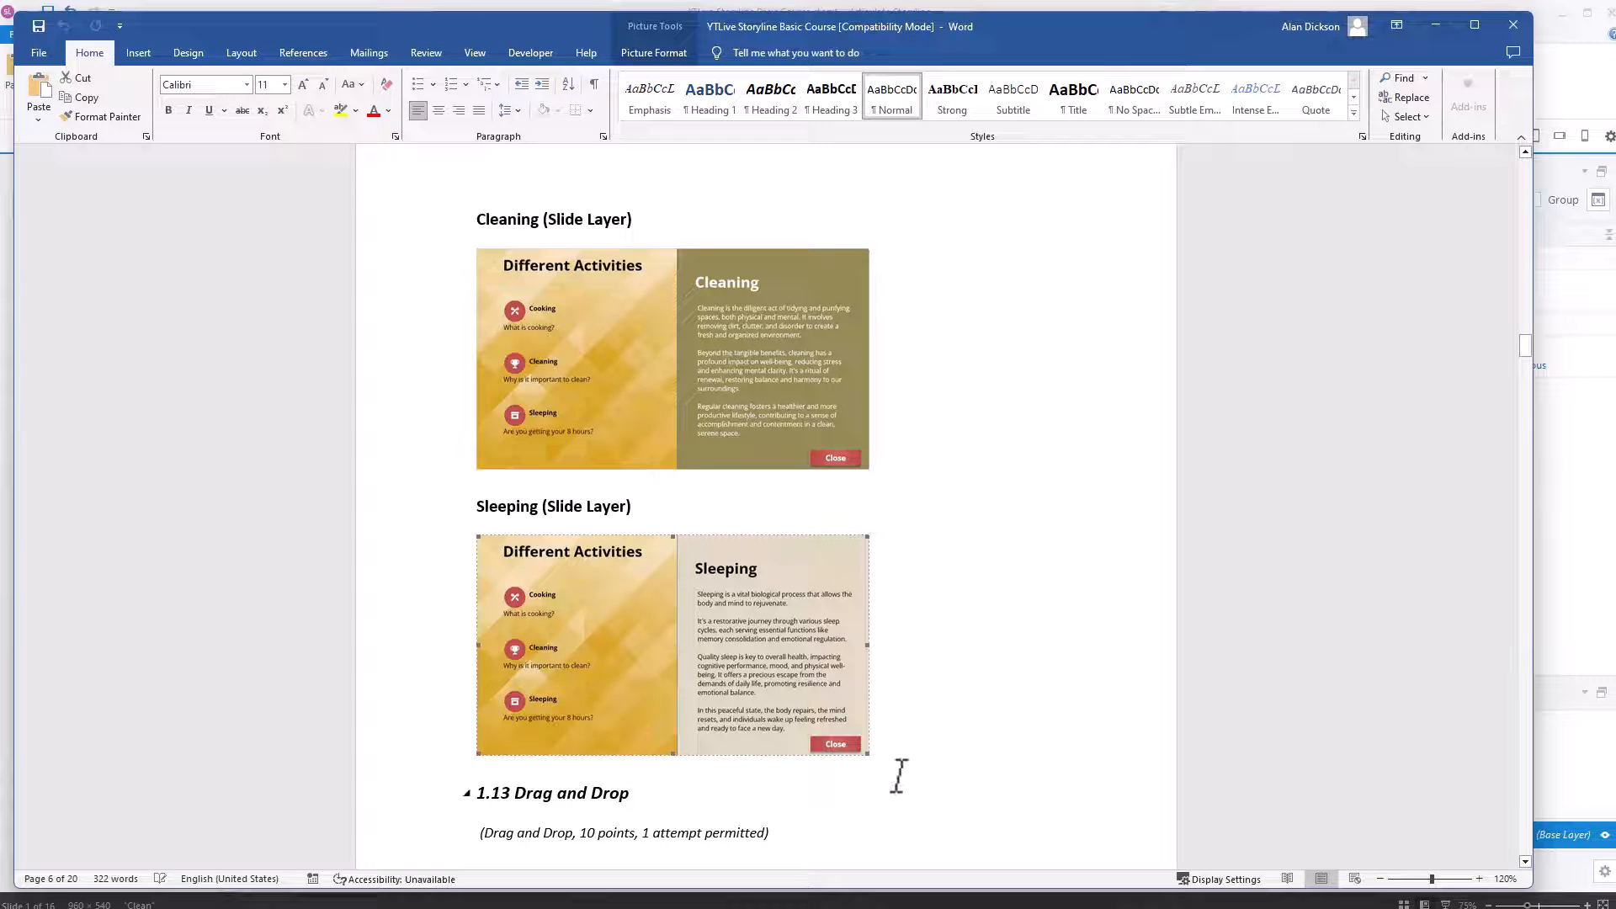
pyautogui.scroll(-3)
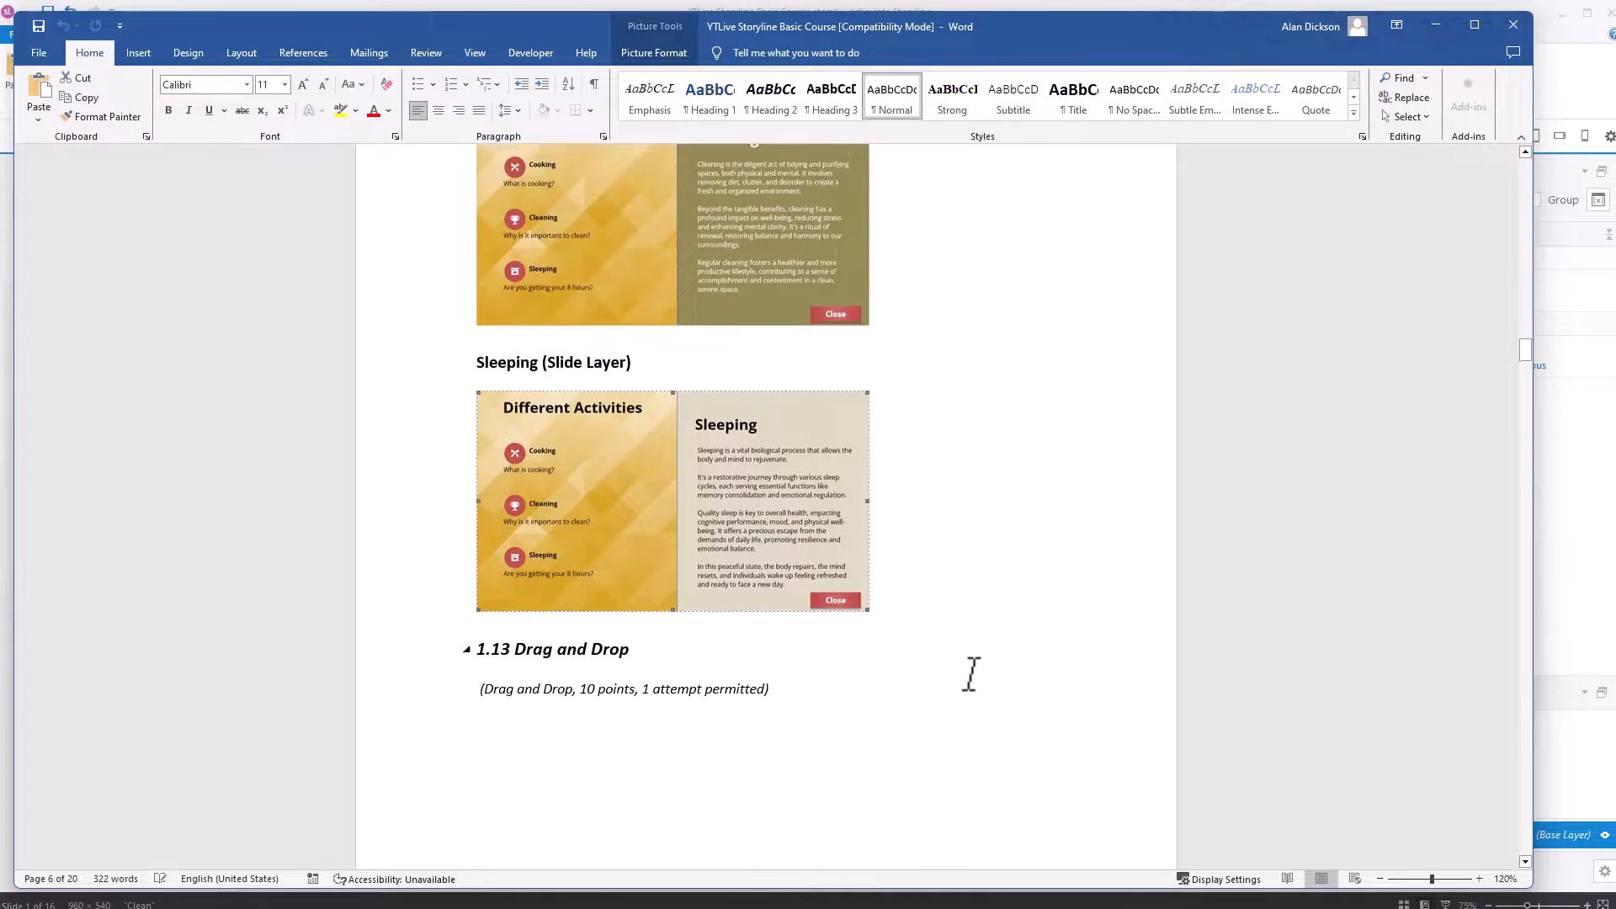
pyautogui.scroll(-3)
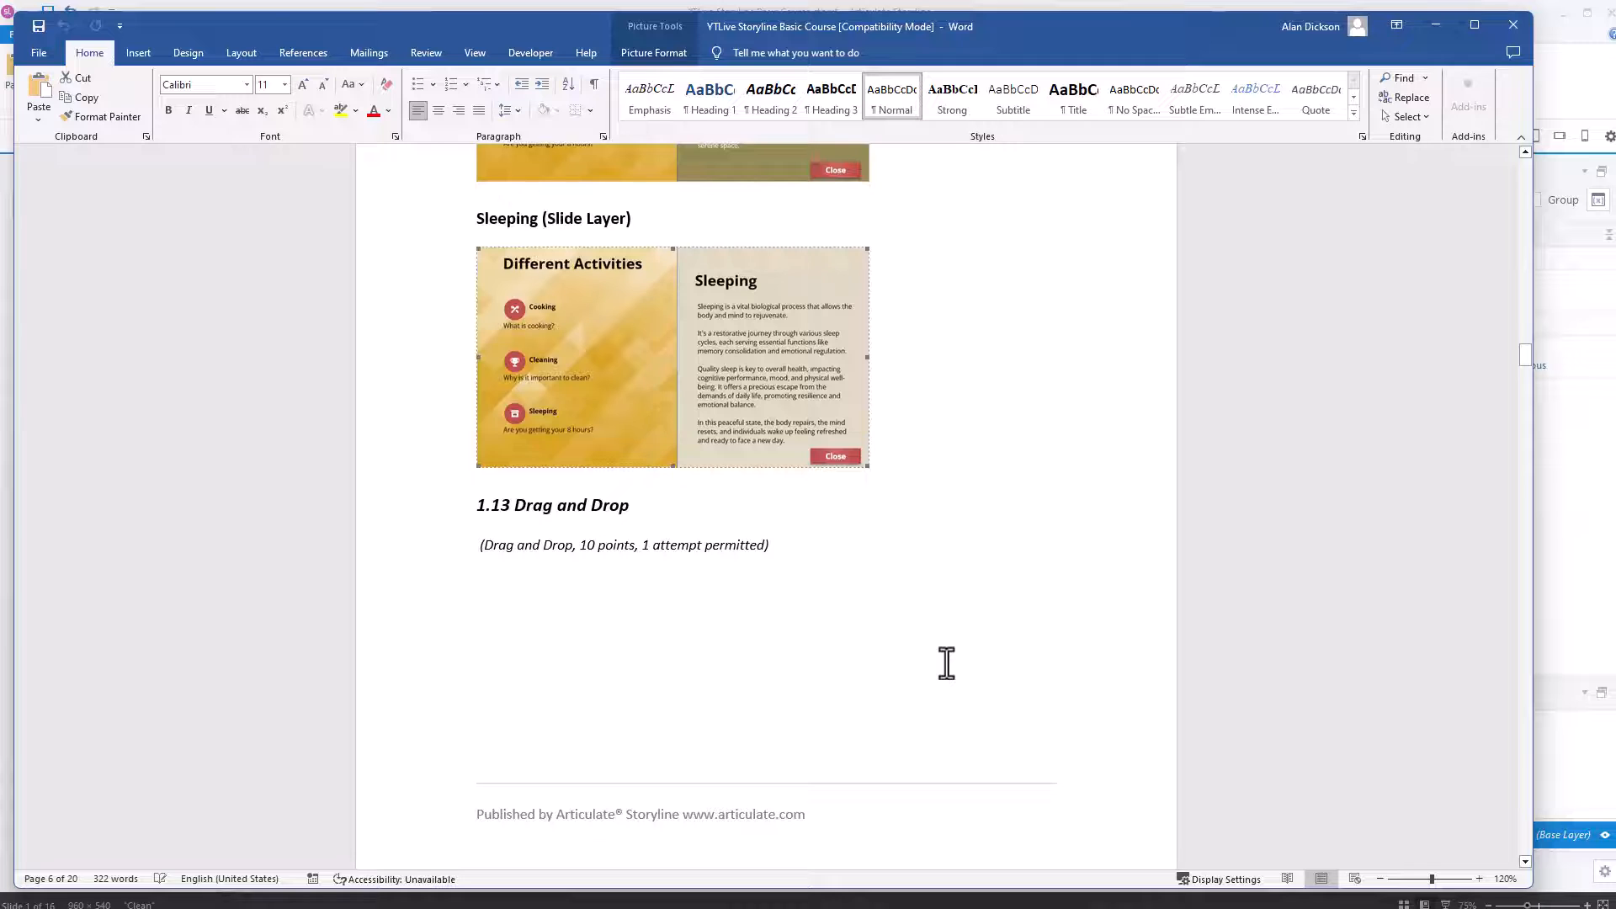